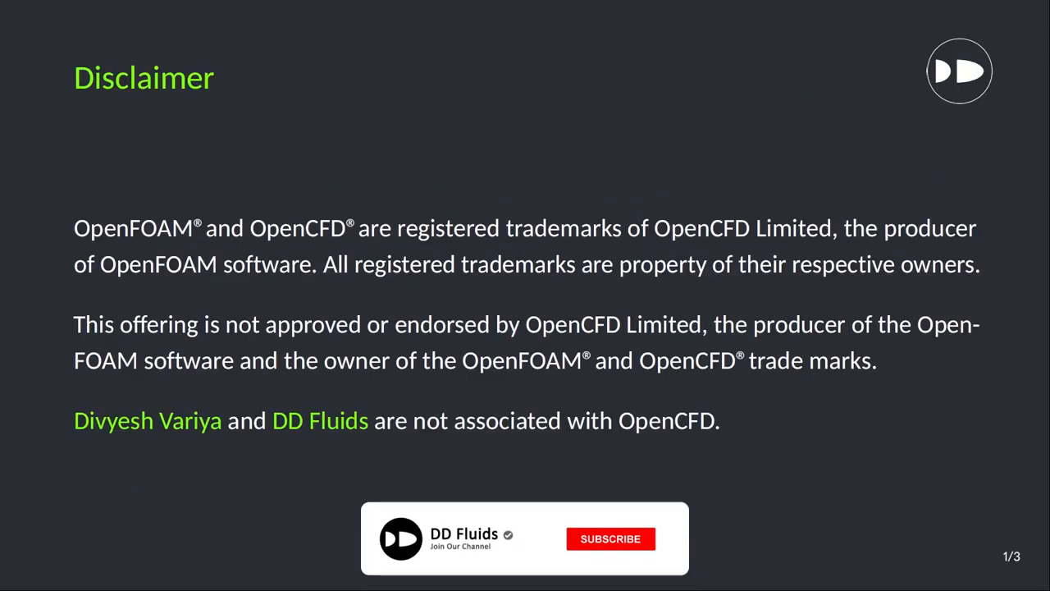
Copy $FOAM_TUTORIALS/incompressible/simpleFoam/airFoil2D into the run folder with cp -rf and move into it.
{"action": "left_click", "coordinate": [610, 538]}
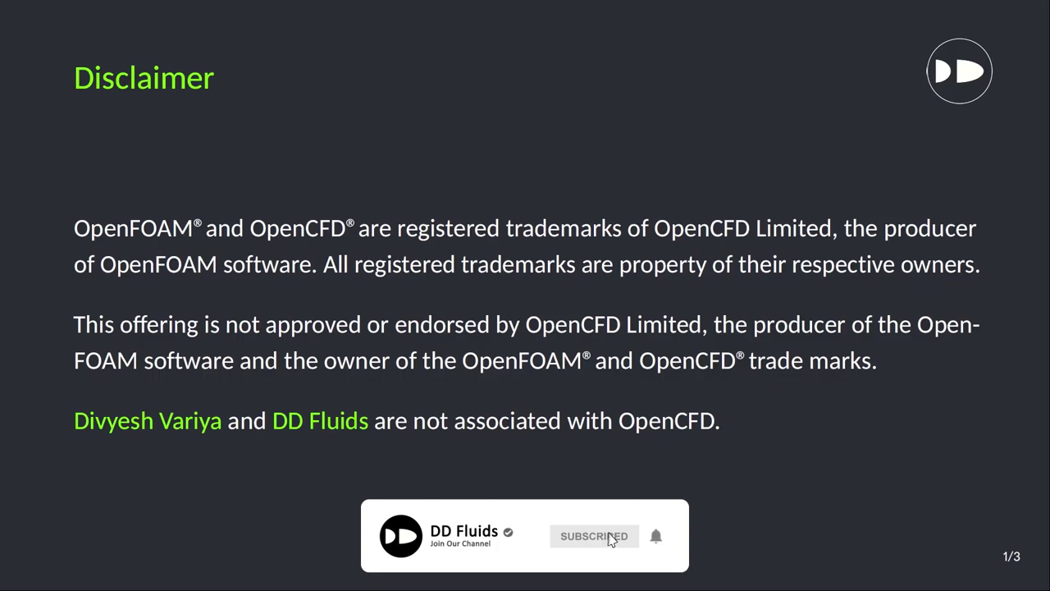
{"action": "mouse_move", "coordinate": [533, 577]}
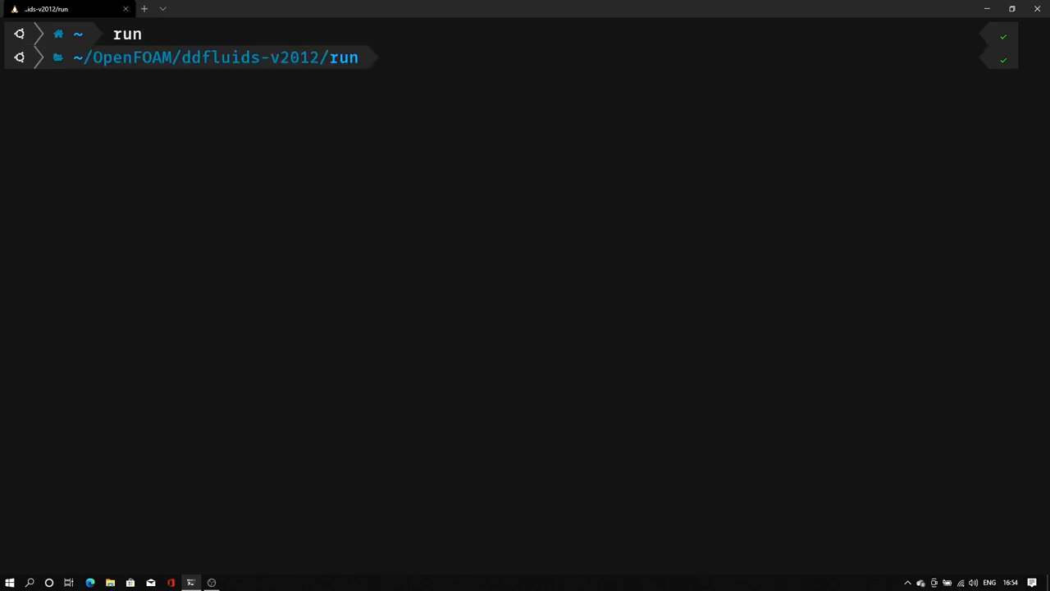
{"action": "type", "text": "cp -"}
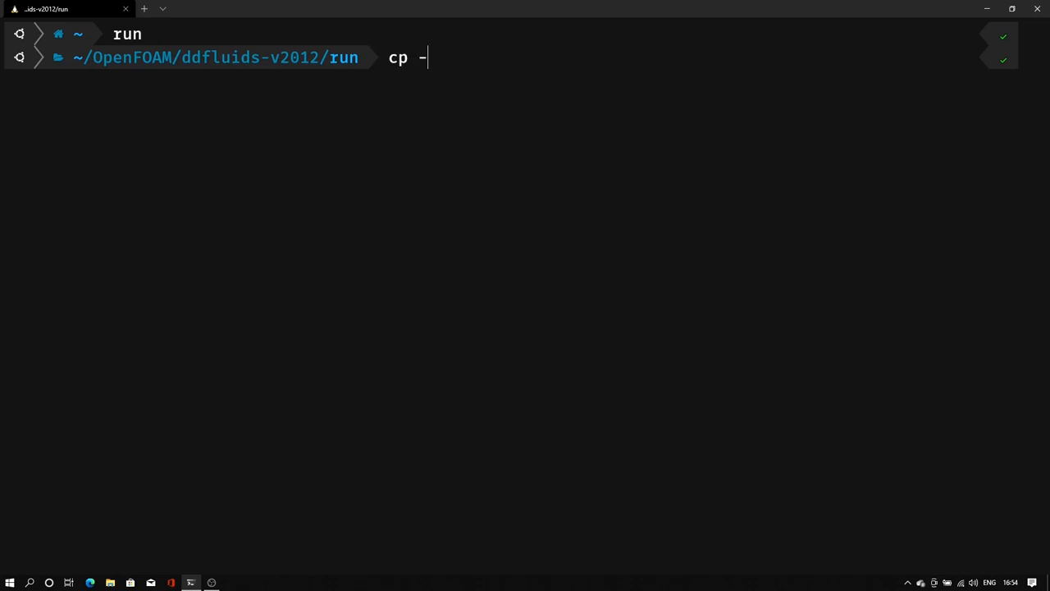
{"action": "type", "text": "rf"}
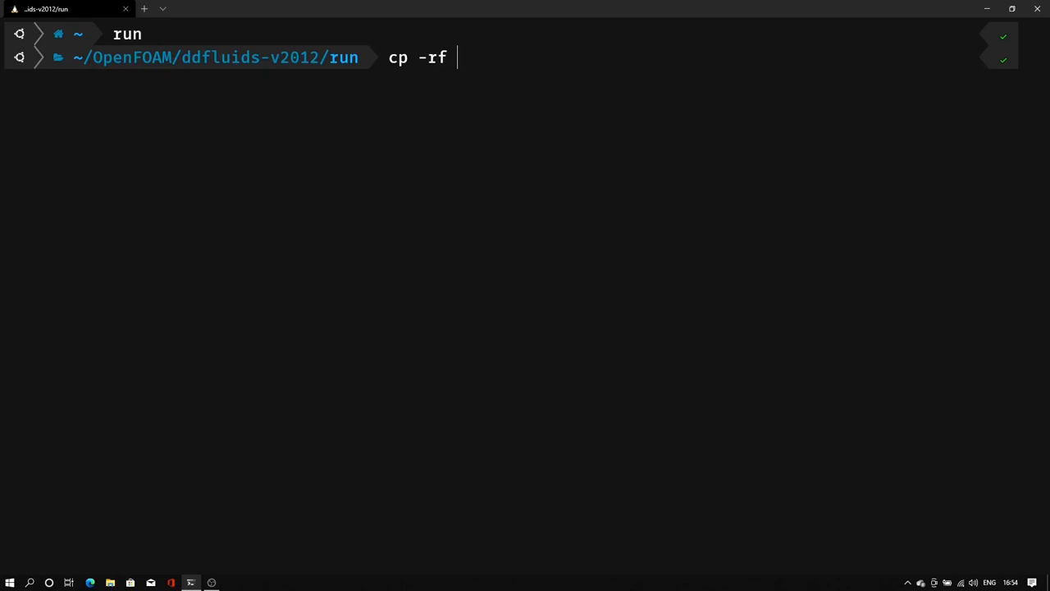
{"action": "type", "text": "$FOAM"}
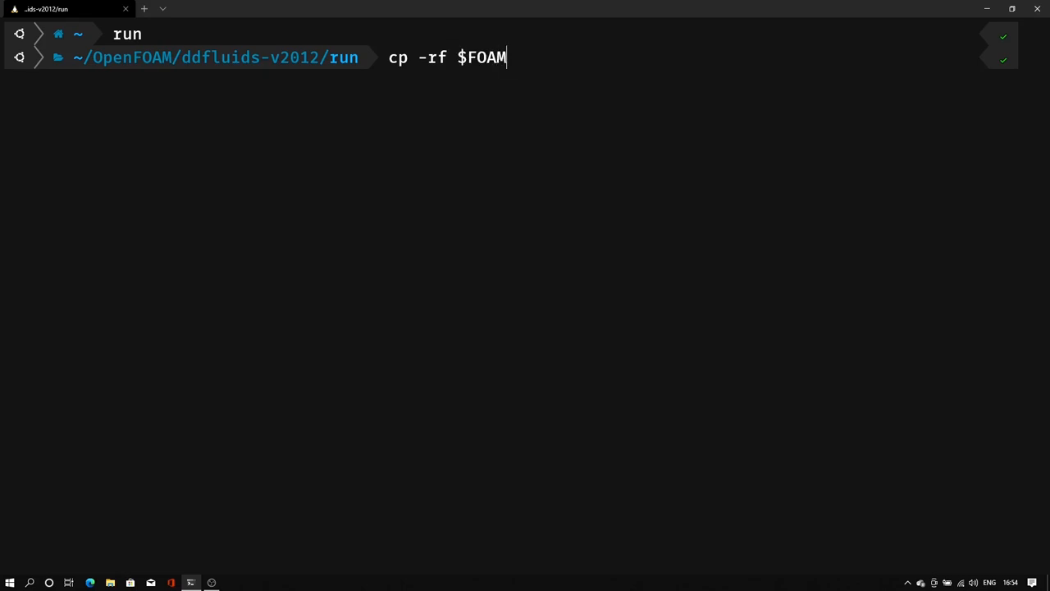
{"action": "type", "text": "_TUTORIALS/"}
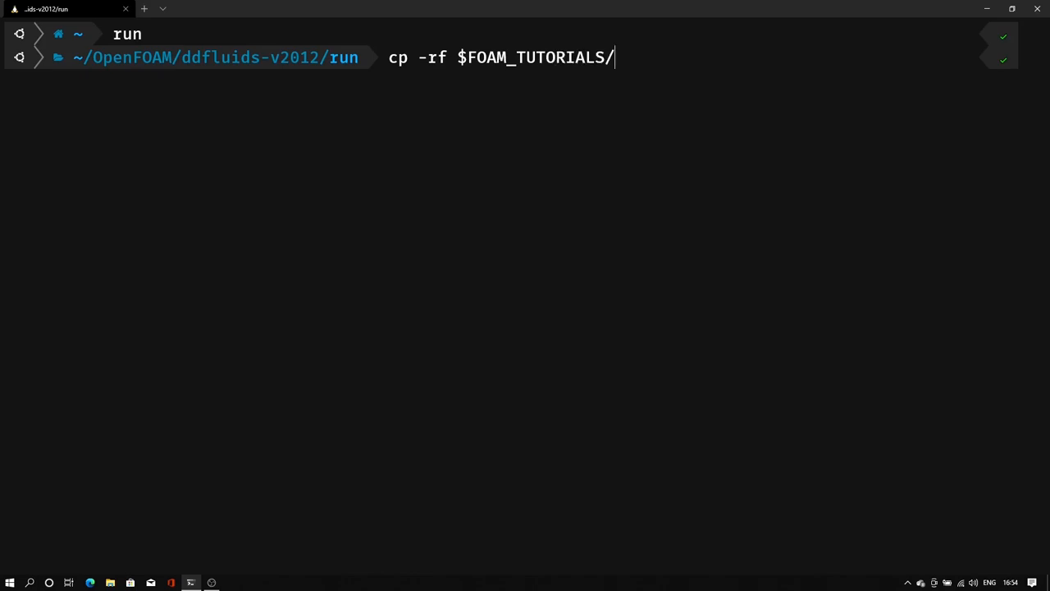
{"action": "type", "text": "i"}
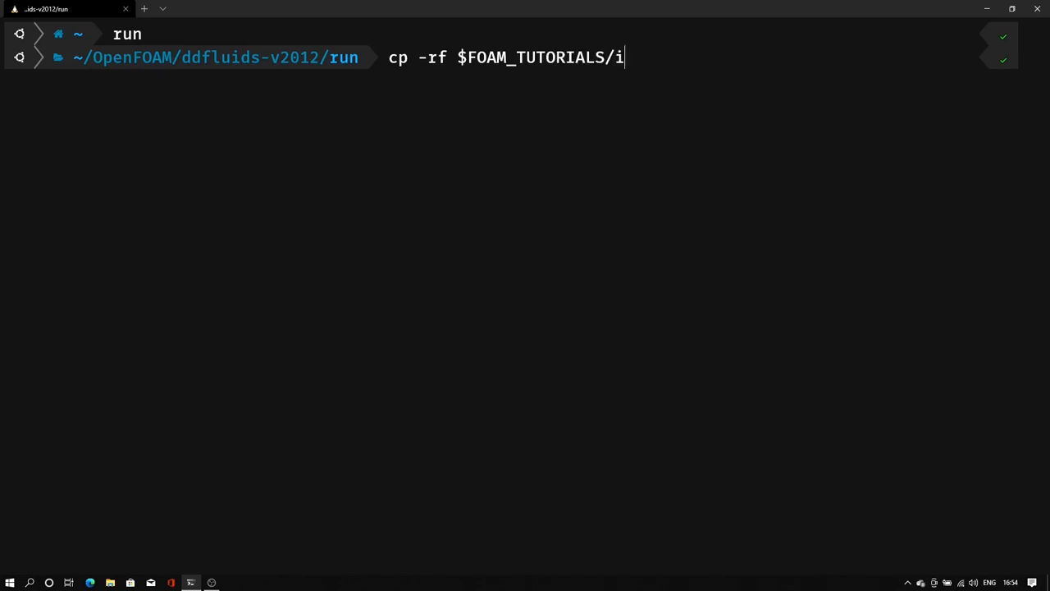
{"action": "type", "text": "ncompressible/s"}
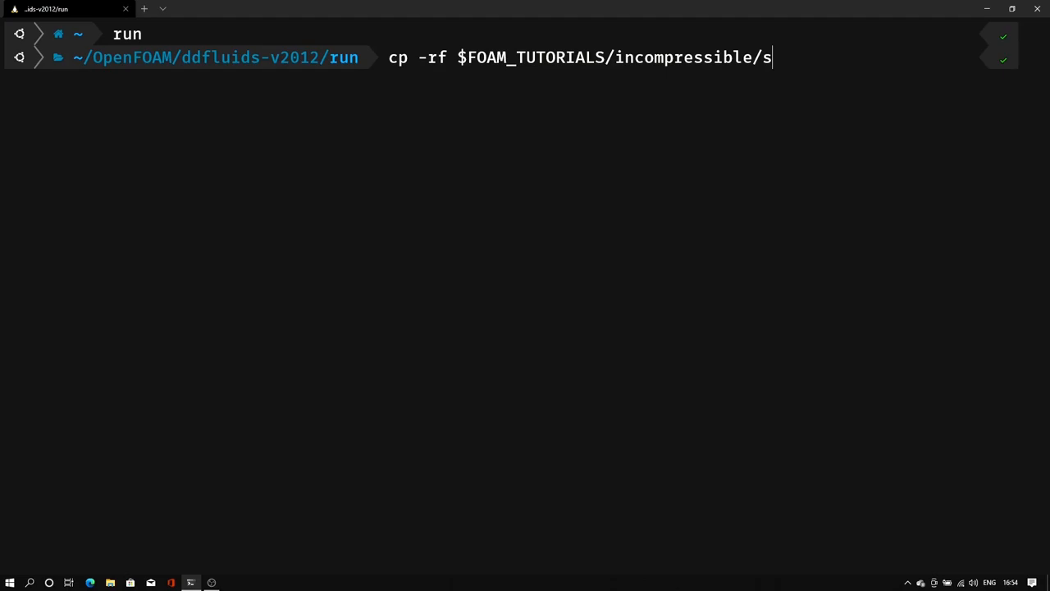
{"action": "type", "text": "impleFoam/ai"}
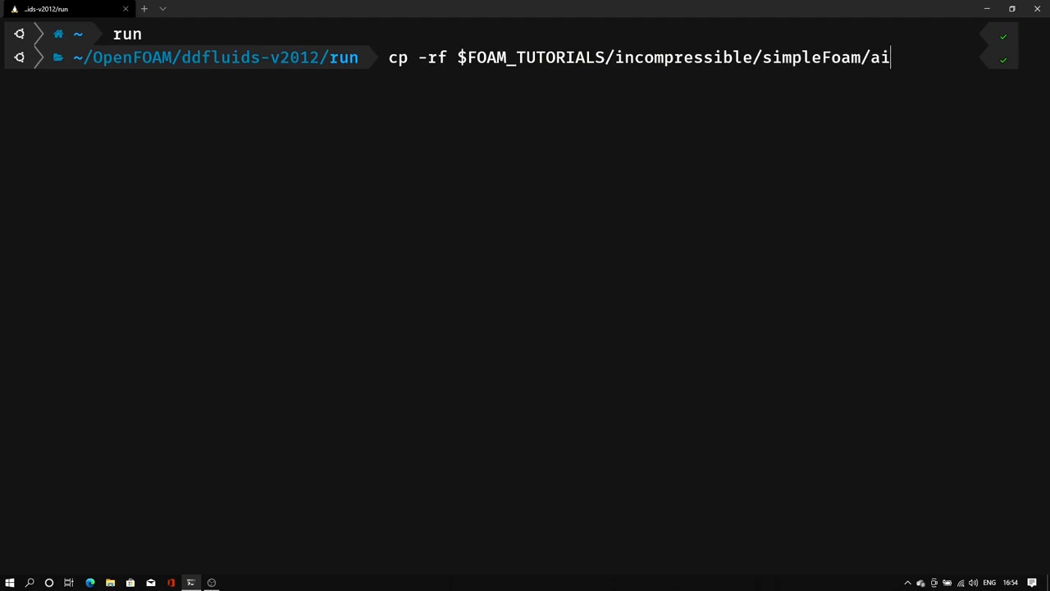
{"action": "type", "text": "rFoil2D/"}
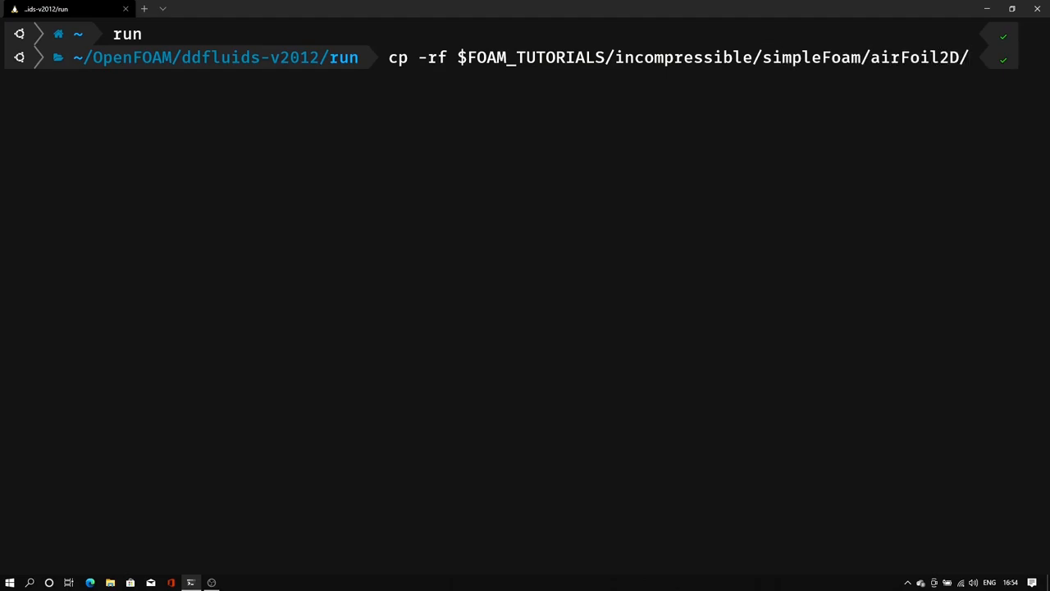
{"action": "double_click", "coordinate": [916, 56]}
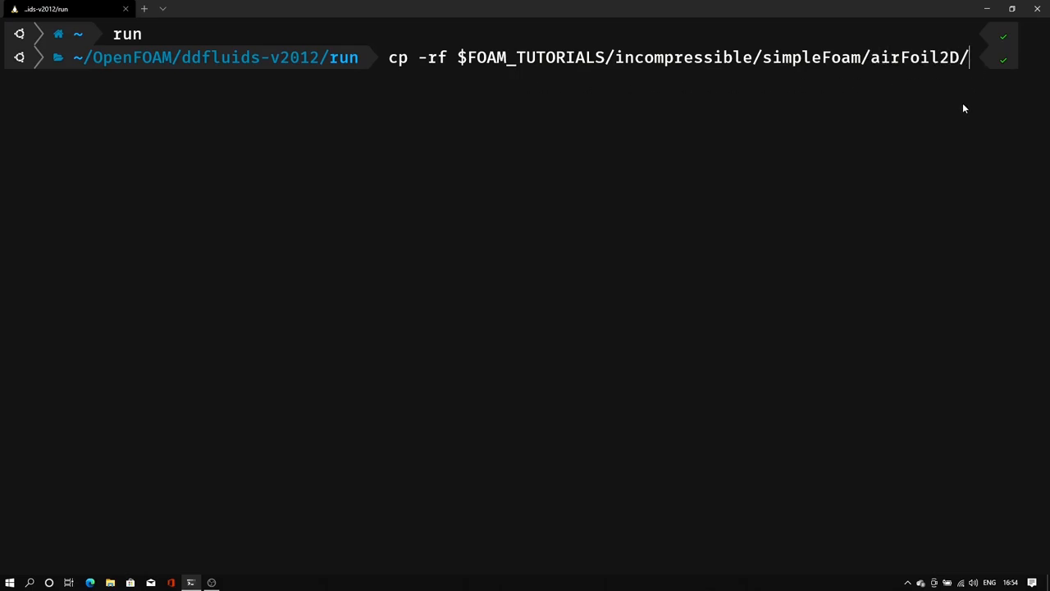
{"action": "type", "text": "."}
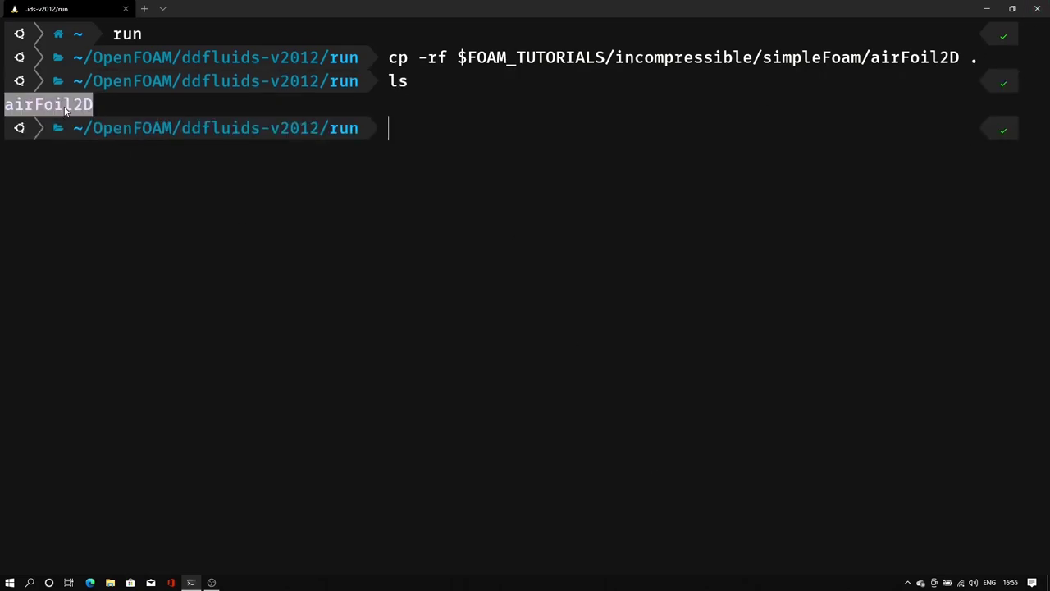
{"action": "key", "text": "Return"}
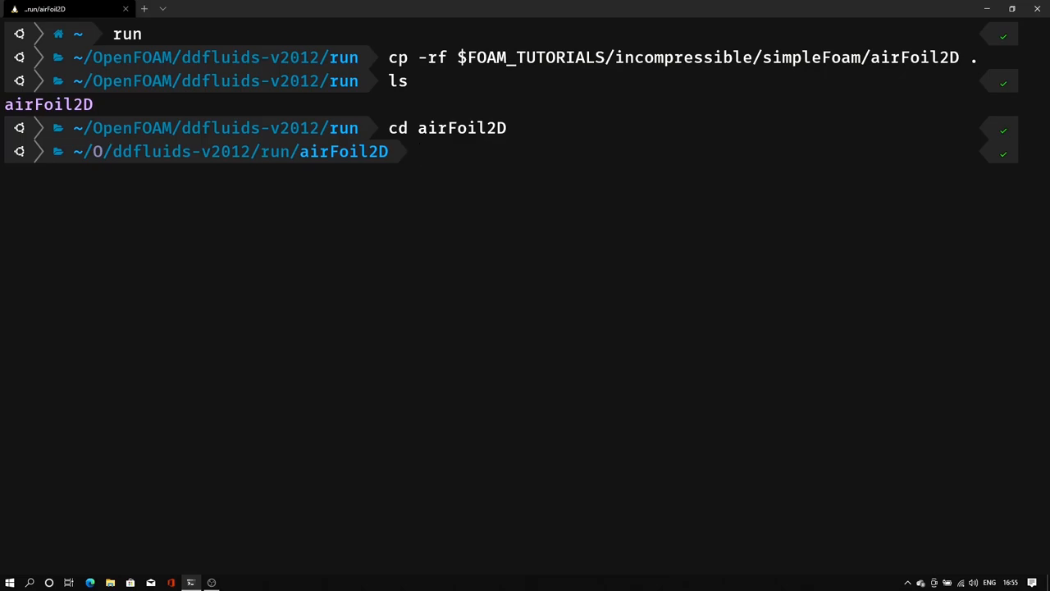
{"action": "mouse_move", "coordinate": [553, 128]}
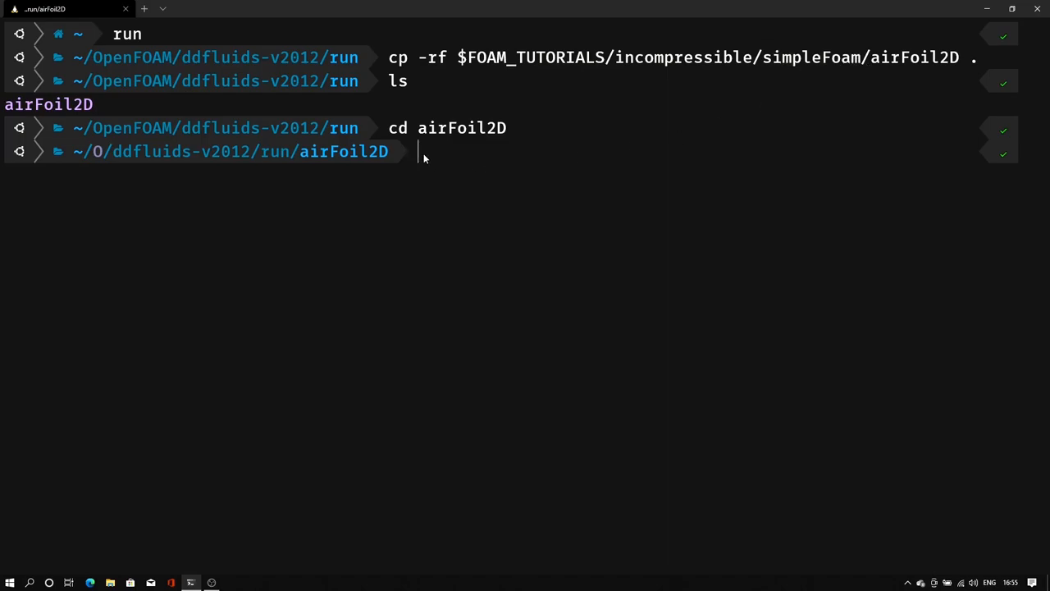
Run simpleFoam > log on the case and list the resulting time folders.
{"action": "type", "text": "simpleFoam > log"}
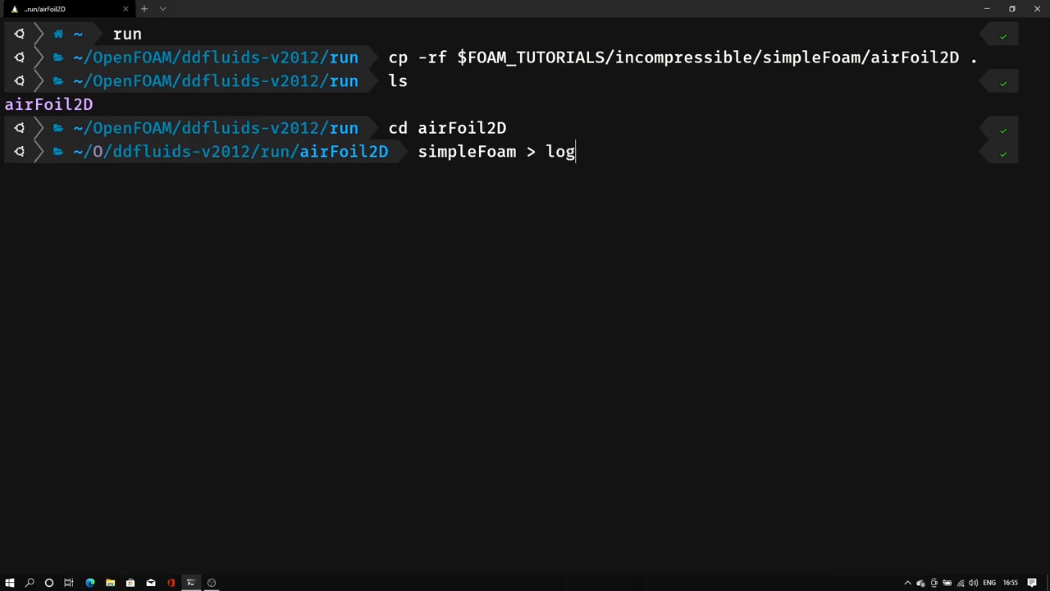
{"action": "key", "text": "Return"}
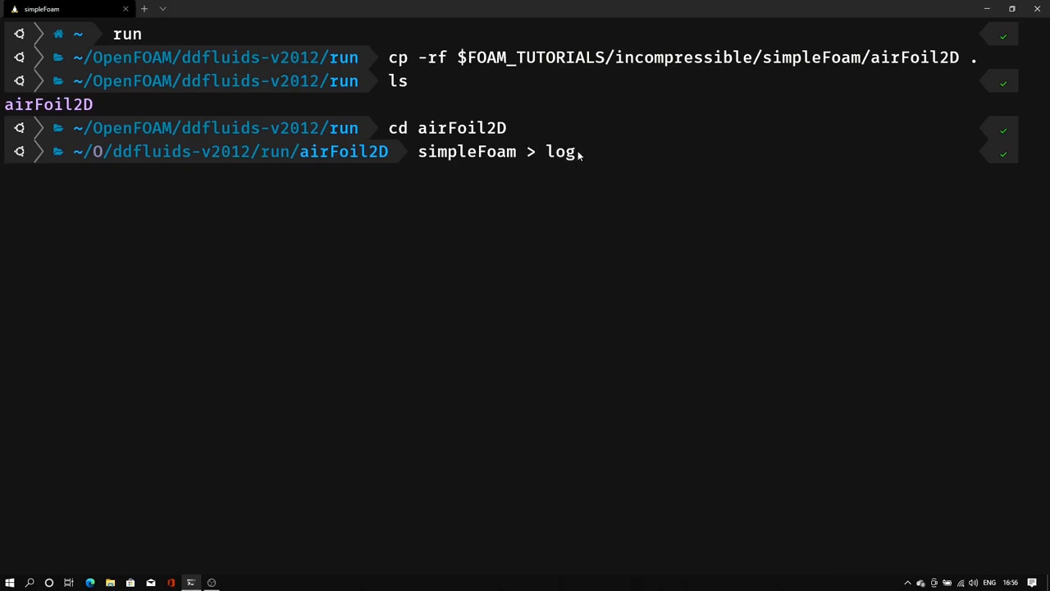
{"action": "mouse_move", "coordinate": [7, 181]}
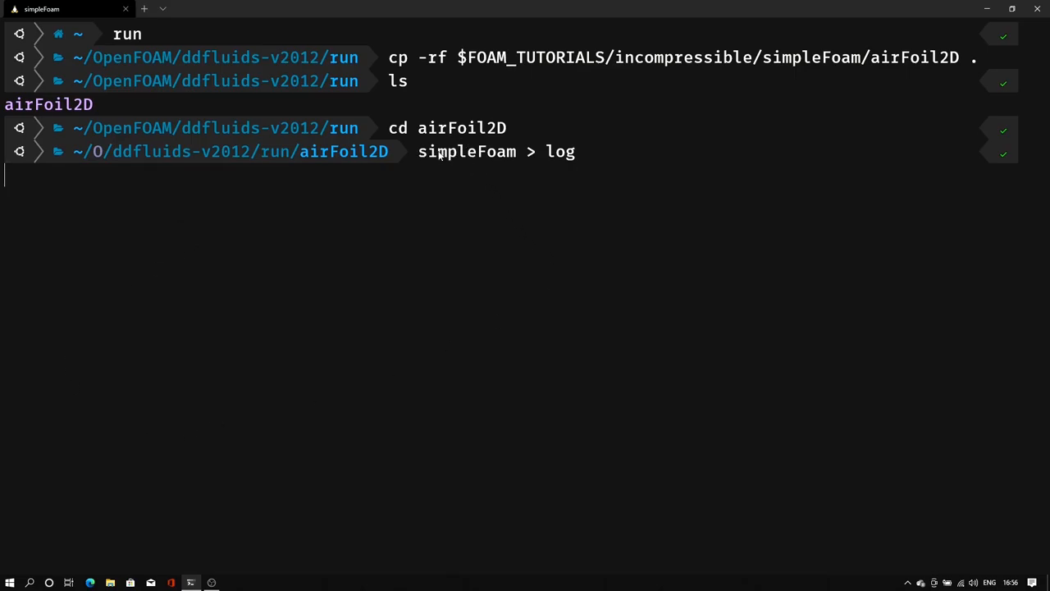
{"action": "mouse_move", "coordinate": [502, 168]}
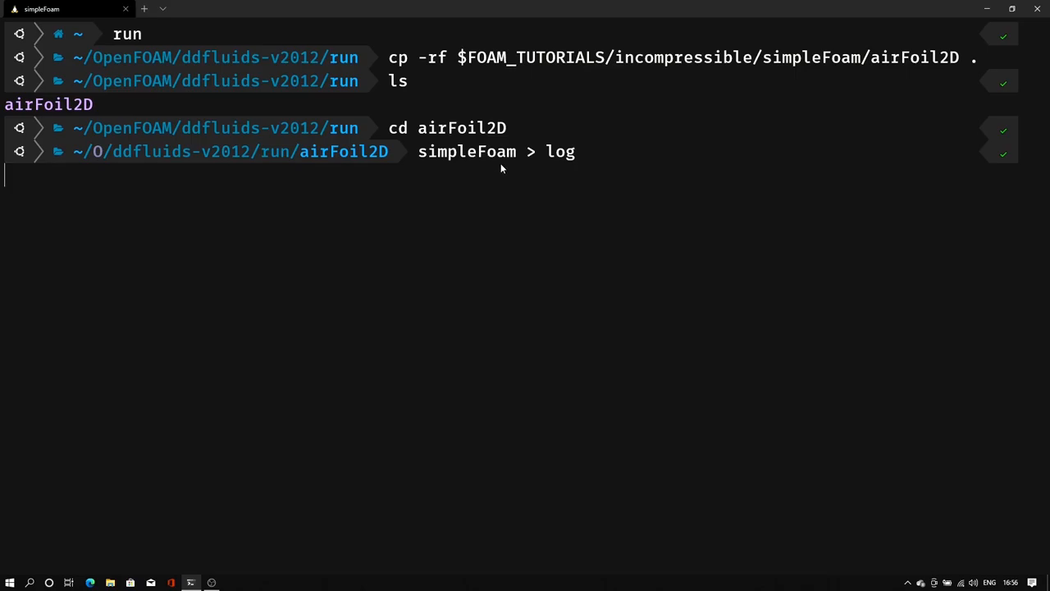
{"action": "double_click", "coordinate": [561, 151]}
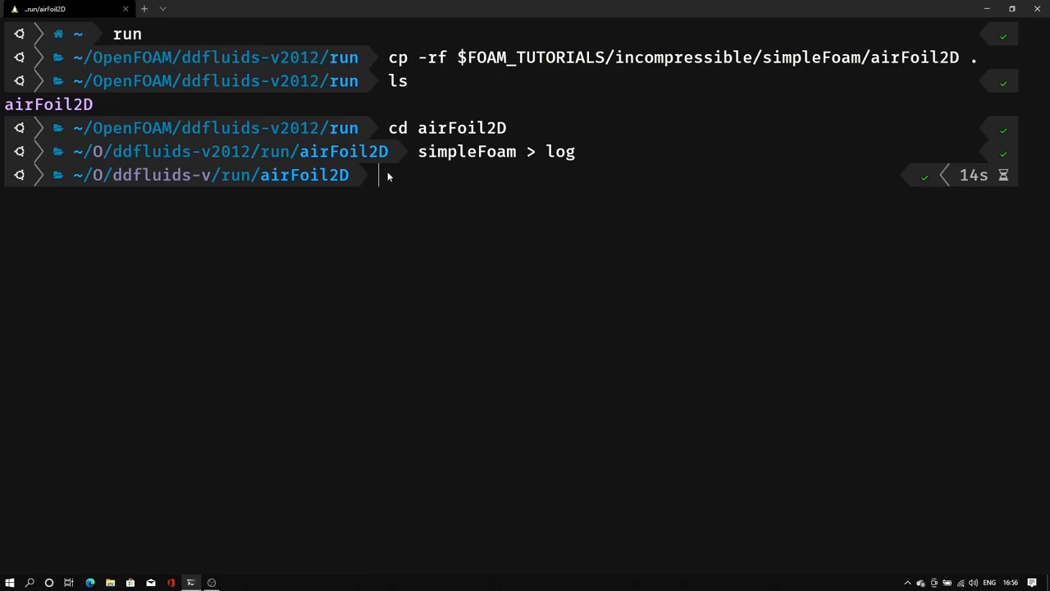
{"action": "mouse_move", "coordinate": [427, 187]}
{"action": "type", "text": "ls"}
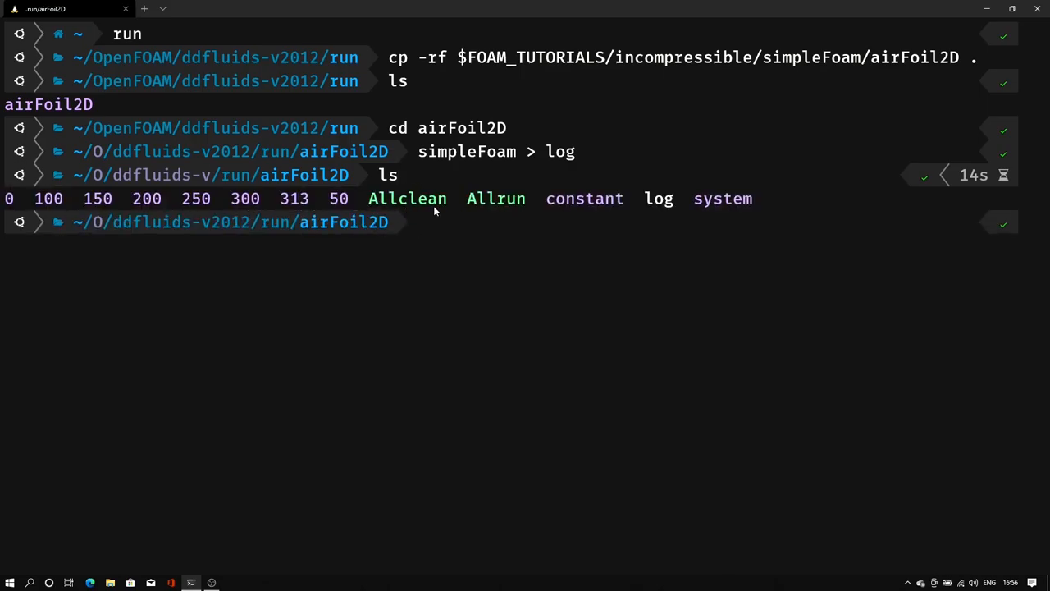
{"action": "mouse_move", "coordinate": [574, 159]}
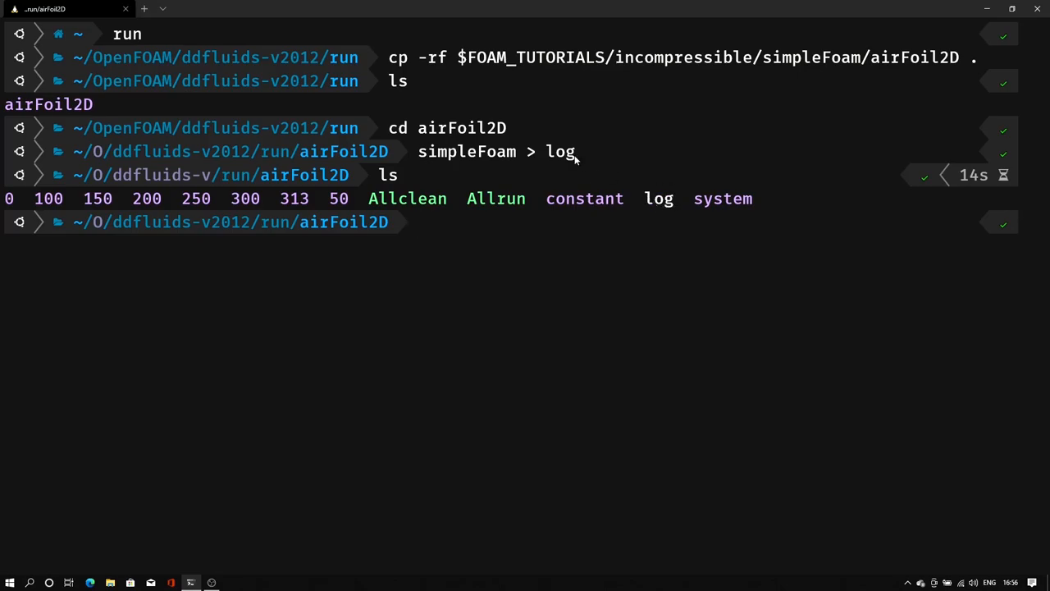
{"action": "type", "text": "not"}
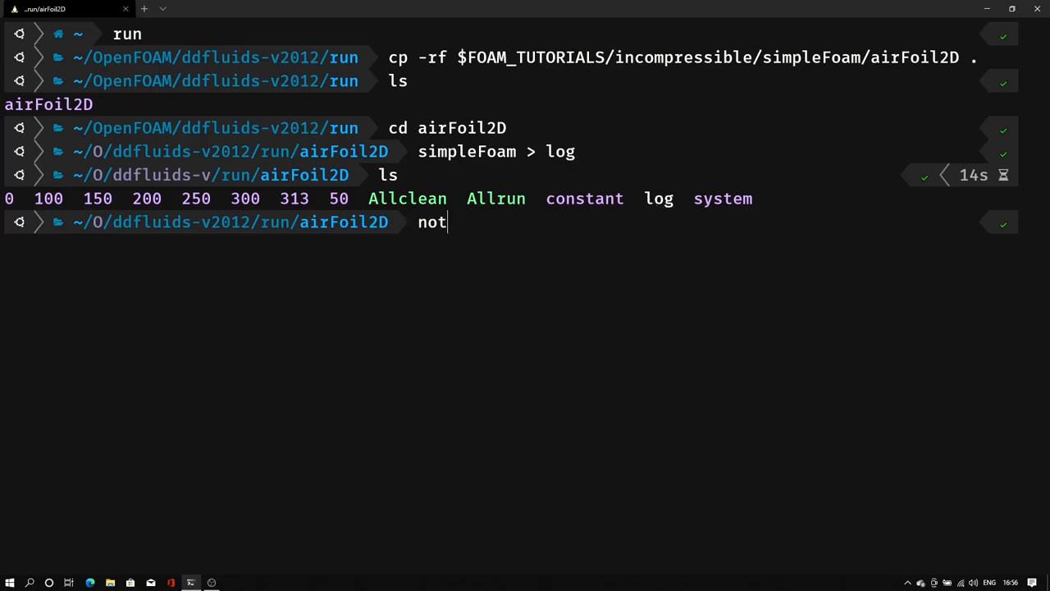
{"action": "type", "text": "epad.exe log"}
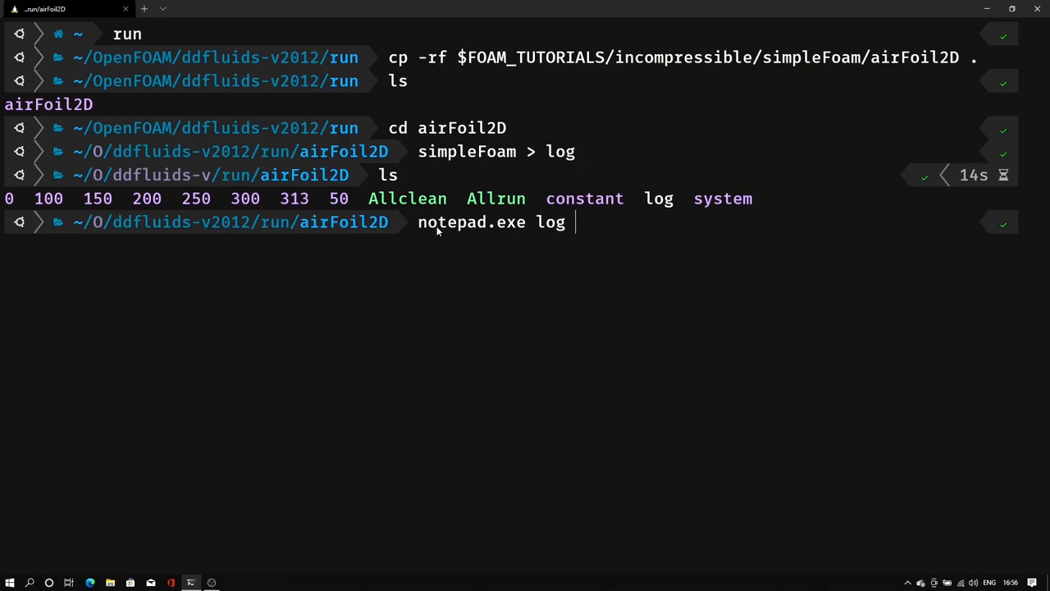
{"action": "key", "text": "Return"}
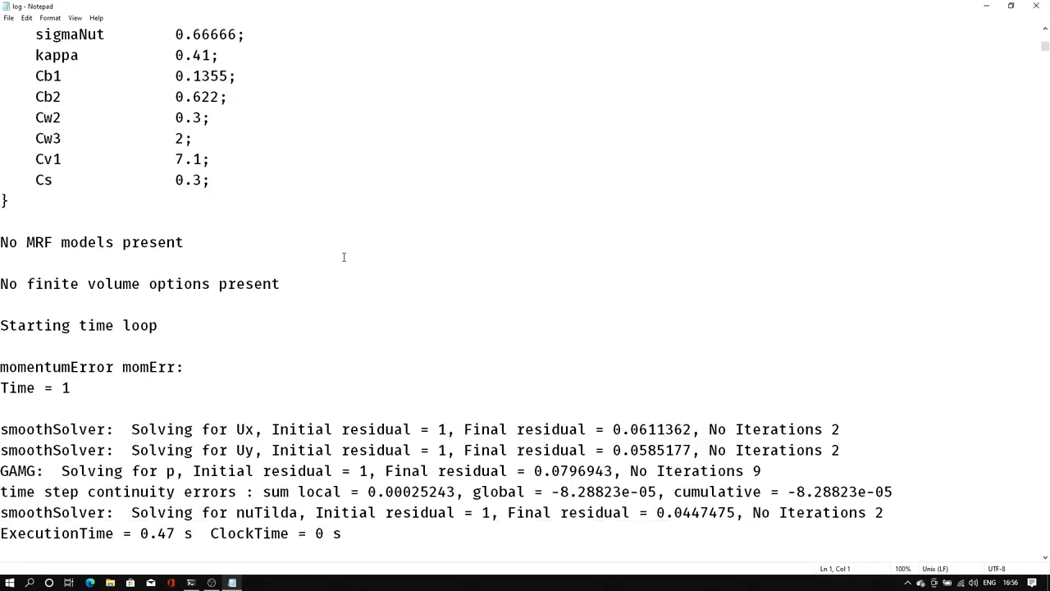
{"action": "scroll", "scroll_direction": "down", "scroll_amount": 3}
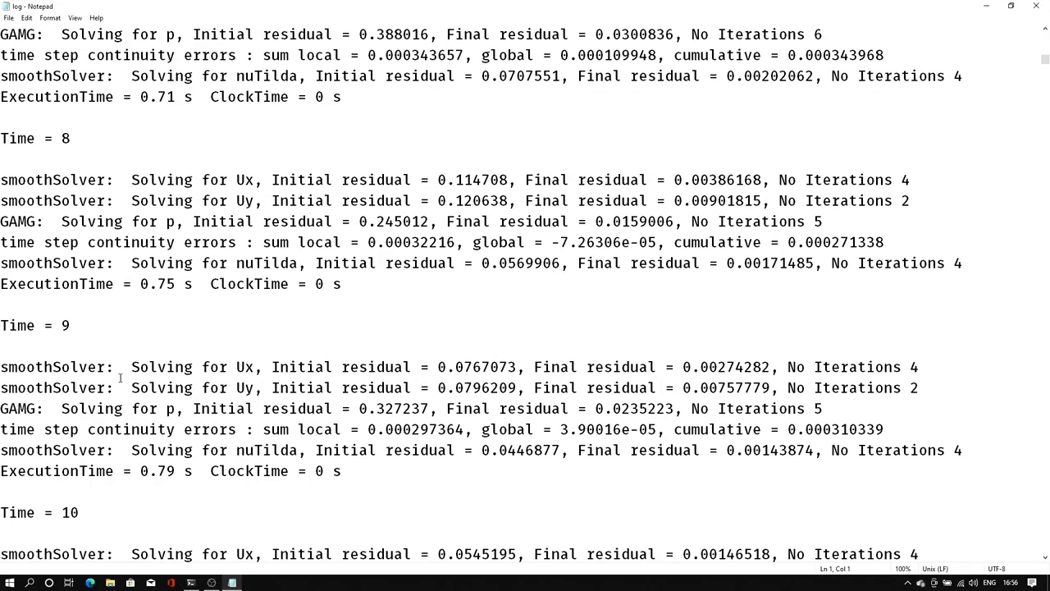
{"action": "scroll", "scroll_direction": "down", "scroll_amount": 3}
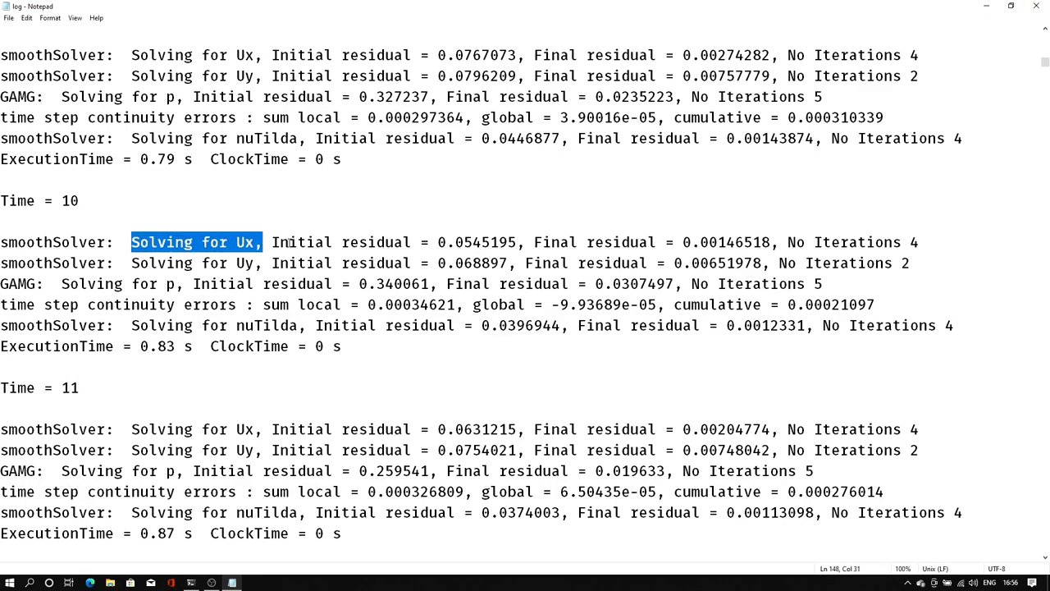
{"action": "double_click", "coordinate": [379, 262]}
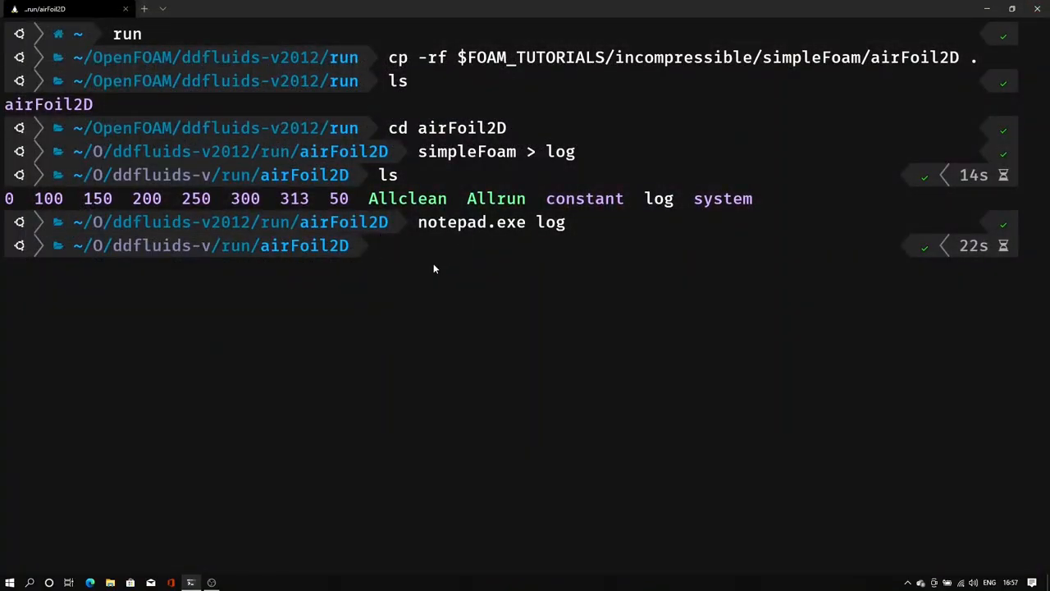
Create an empty Residuals file with touch and load it in notepad.exe.
{"action": "type", "text": "touch Residu"}
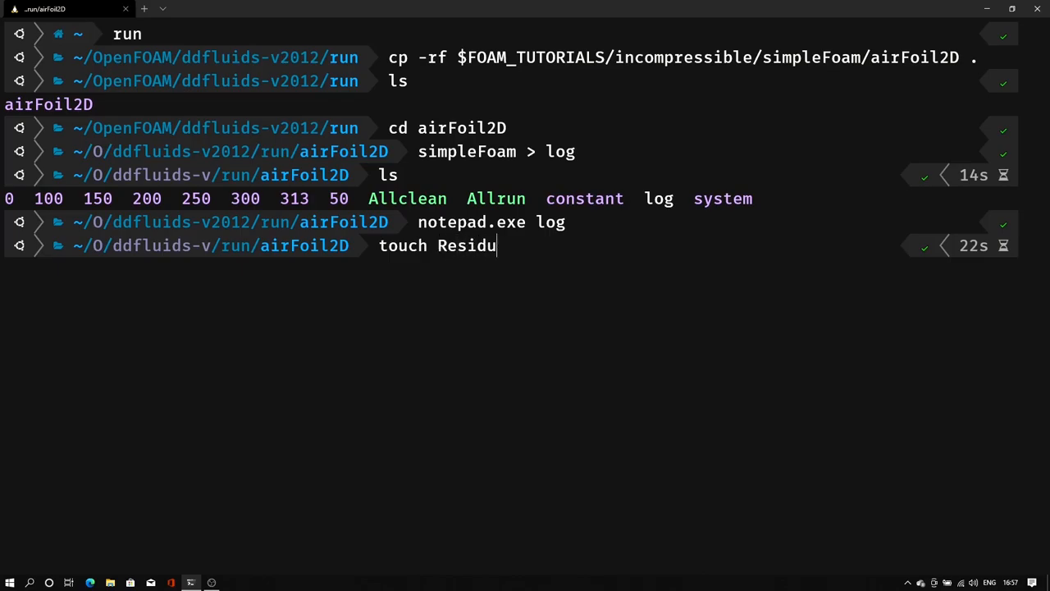
{"action": "key", "text": "Return"}
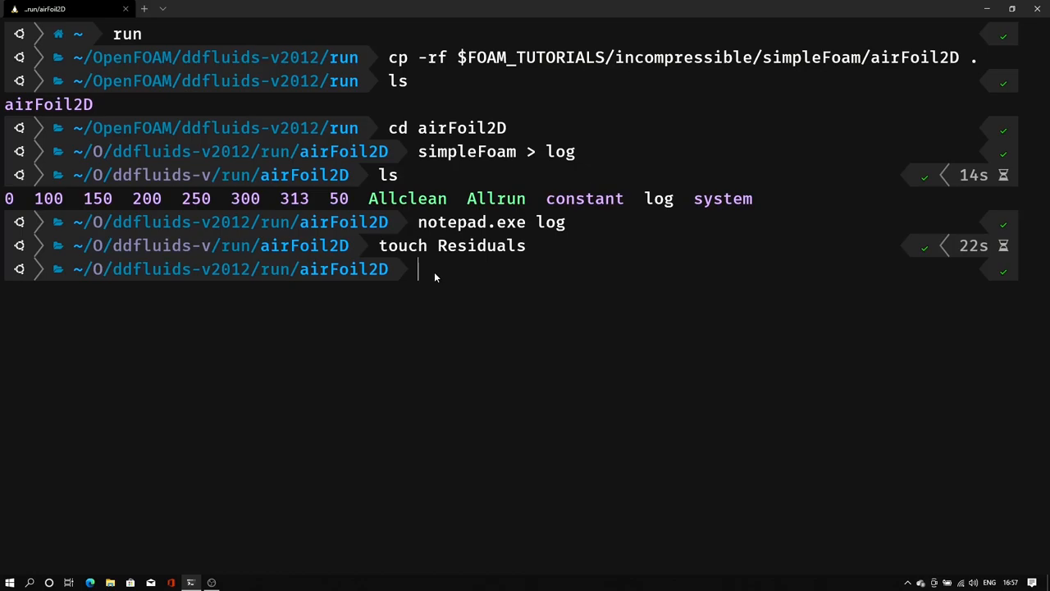
{"action": "type", "text": "notepad.exe Residuals"}
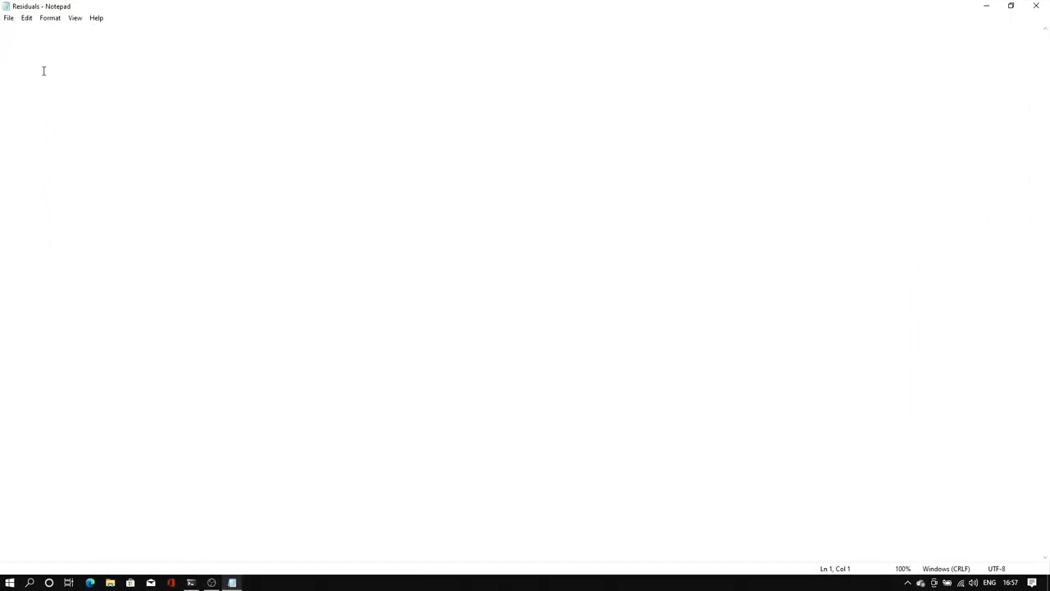
{"action": "mouse_move", "coordinate": [129, 82]}
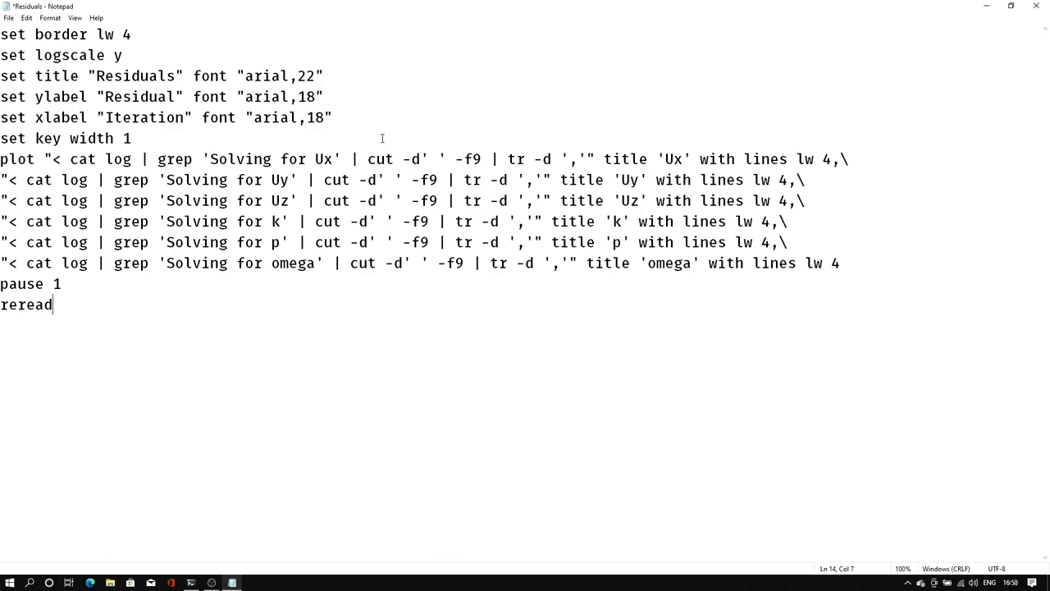
{"action": "mouse_move", "coordinate": [617, 167]}
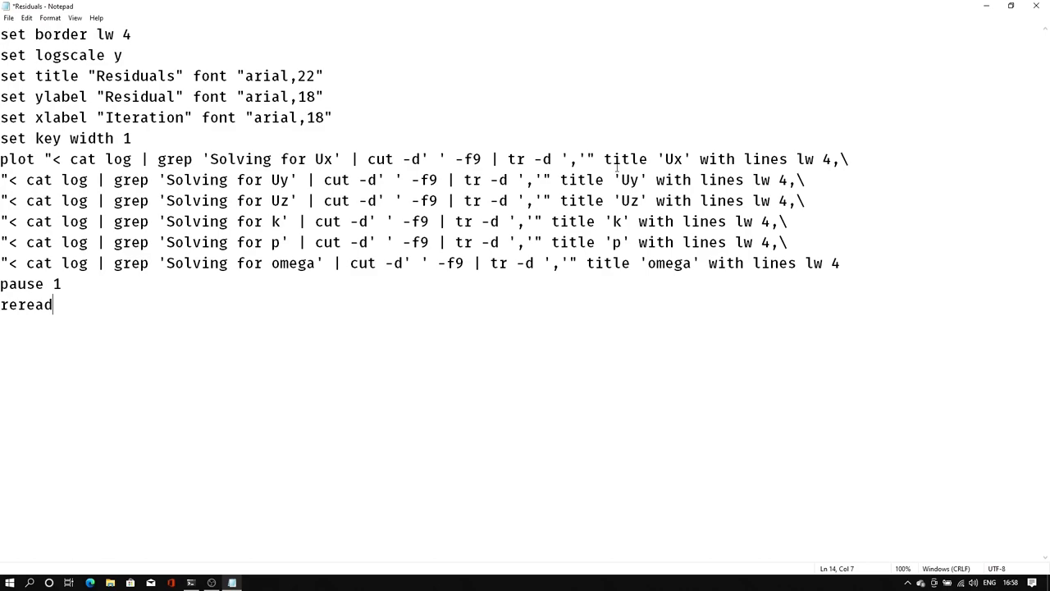
{"action": "mouse_move", "coordinate": [165, 101]}
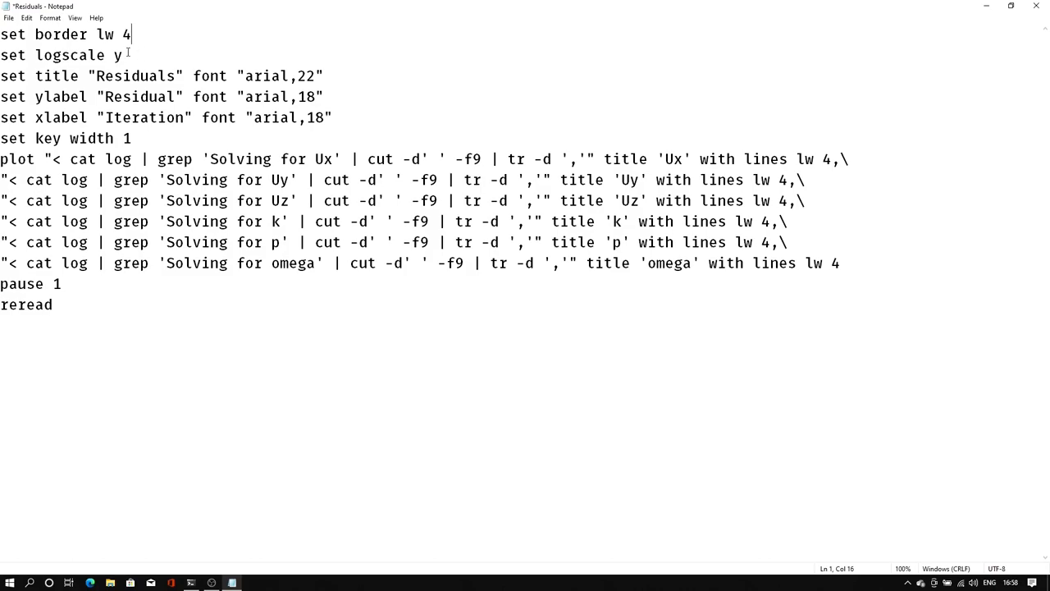
Paste the gnuplot script with logscale y, title and xlabel settings into Residuals.
{"action": "double_click", "coordinate": [69, 56]}
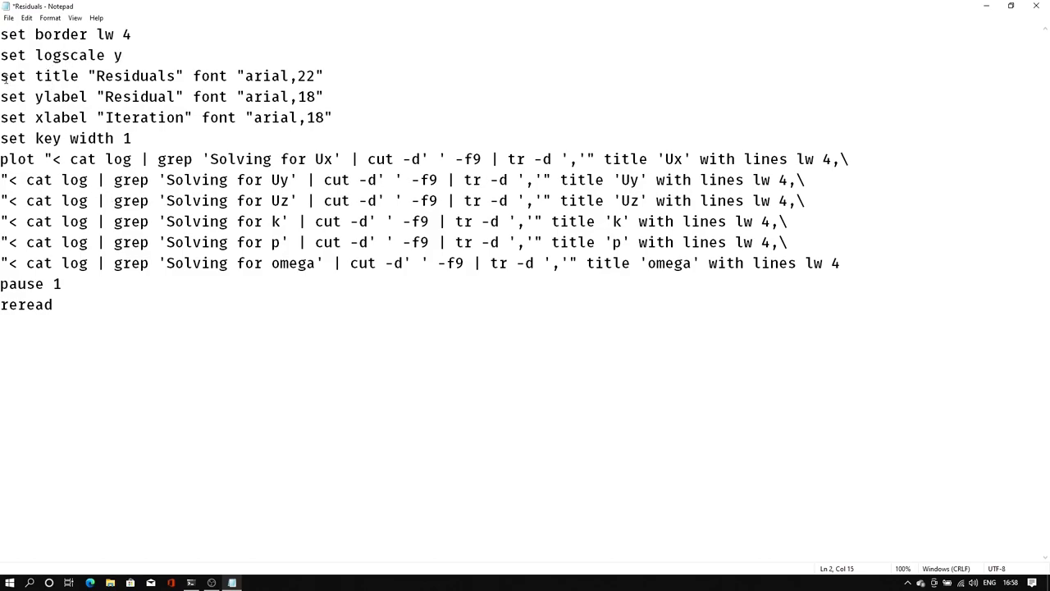
{"action": "mouse_move", "coordinate": [157, 95]}
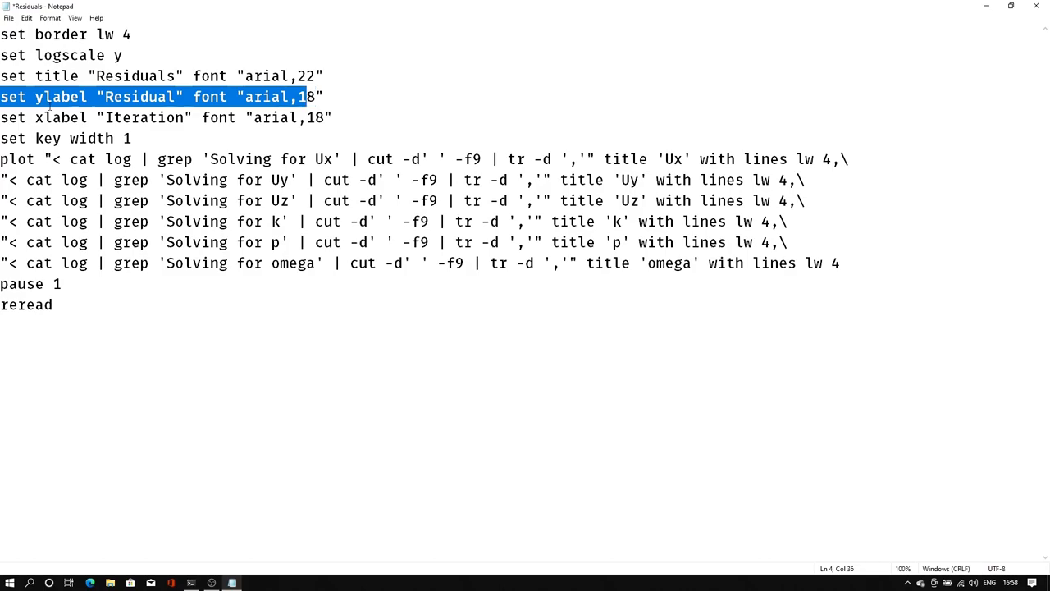
{"action": "double_click", "coordinate": [59, 118]}
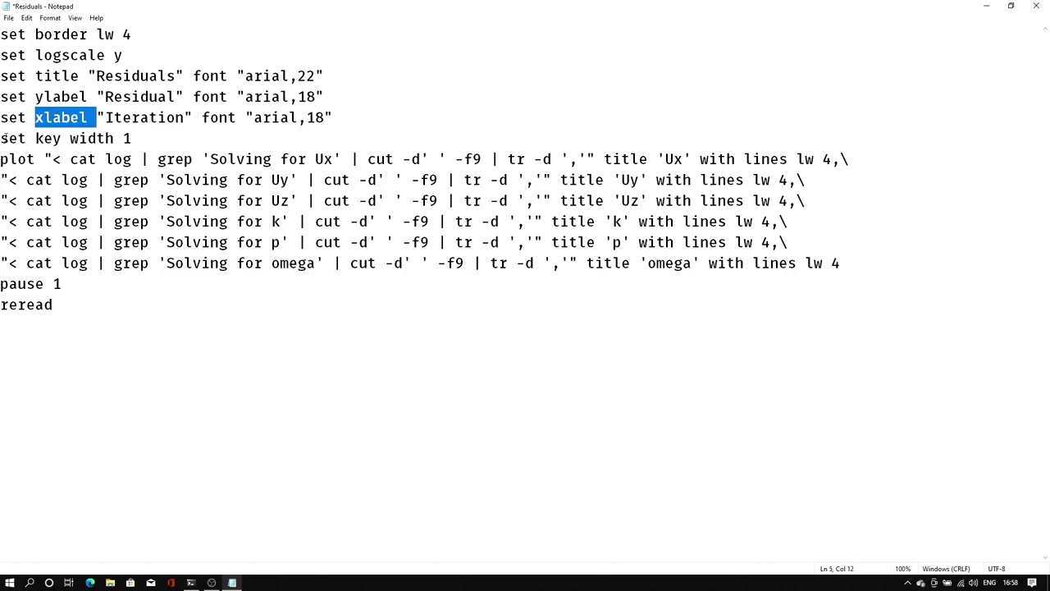
{"action": "left_click", "coordinate": [135, 138]}
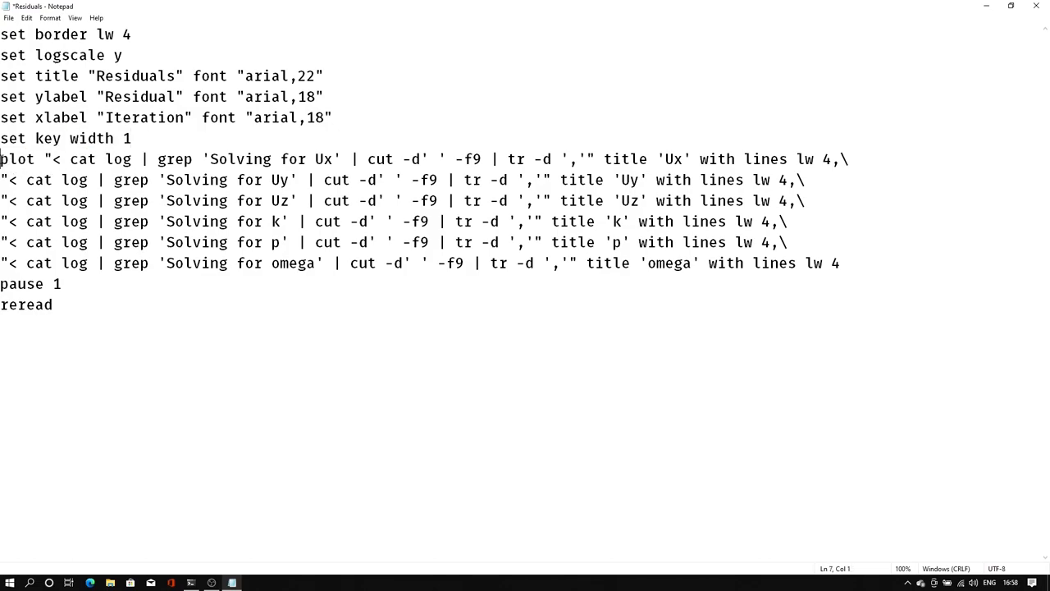
{"action": "left_click_drag", "start_coordinate": [0, 159], "coordinate": [839, 263]}
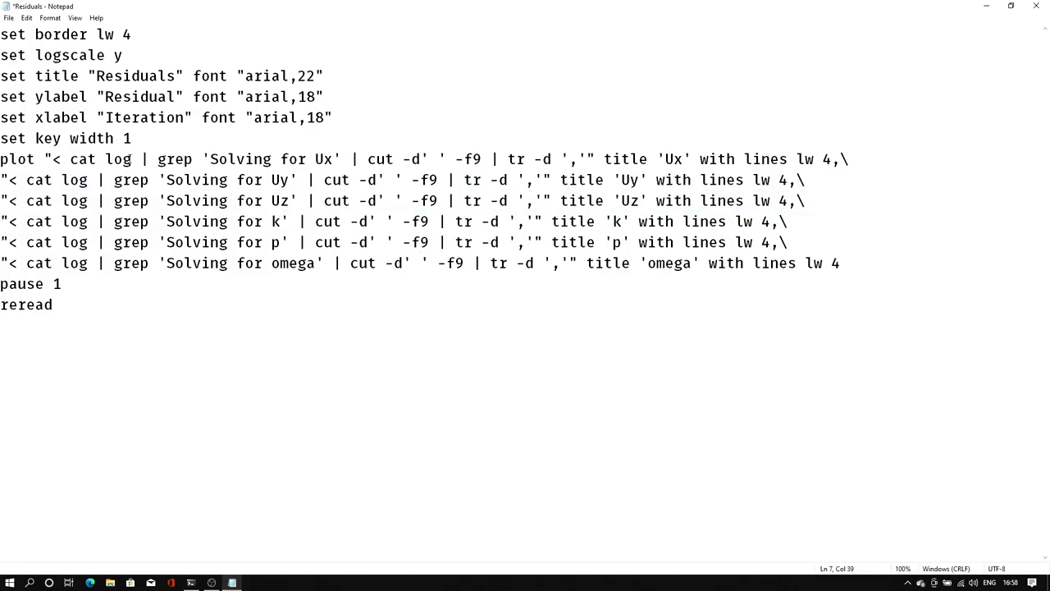
Review the plot commands grepping Ux, Uy and the other residuals from the log file.
{"action": "double_click", "coordinate": [76, 179]}
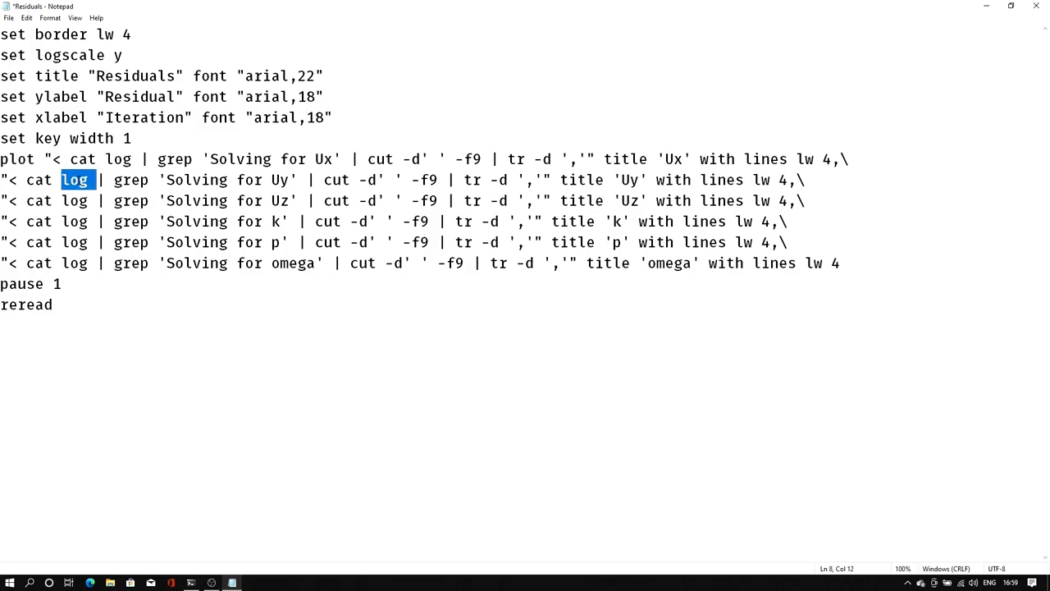
{"action": "left_click", "coordinate": [121, 159]}
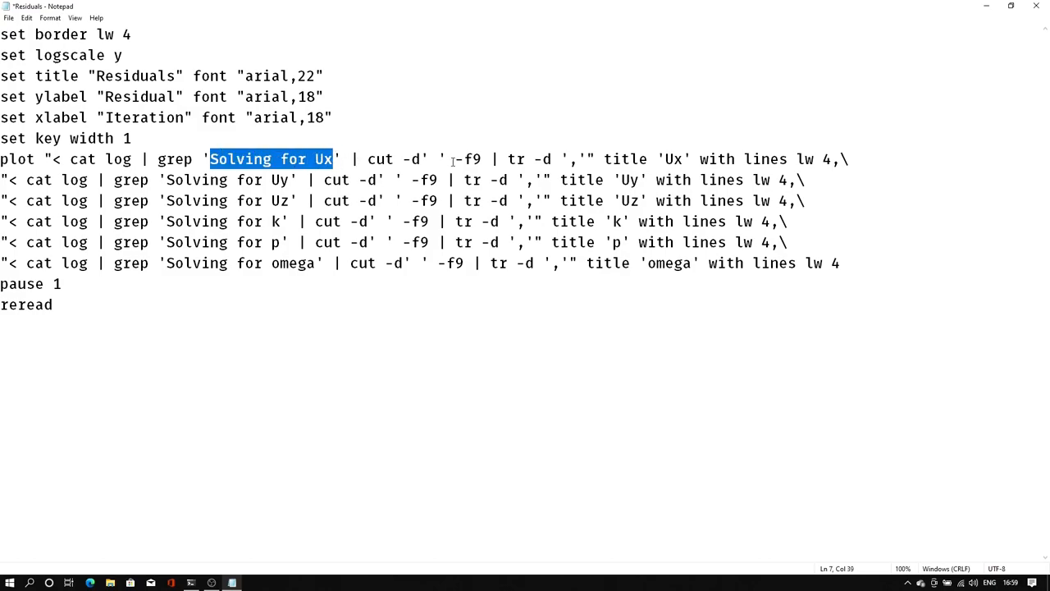
{"action": "mouse_move", "coordinate": [622, 147]}
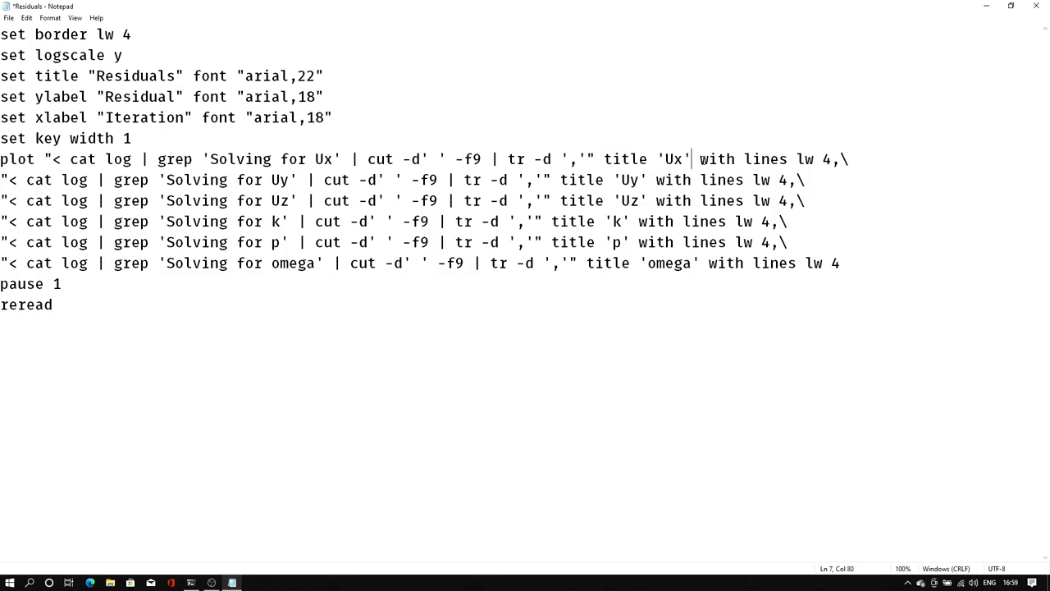
{"action": "double_click", "coordinate": [807, 157]}
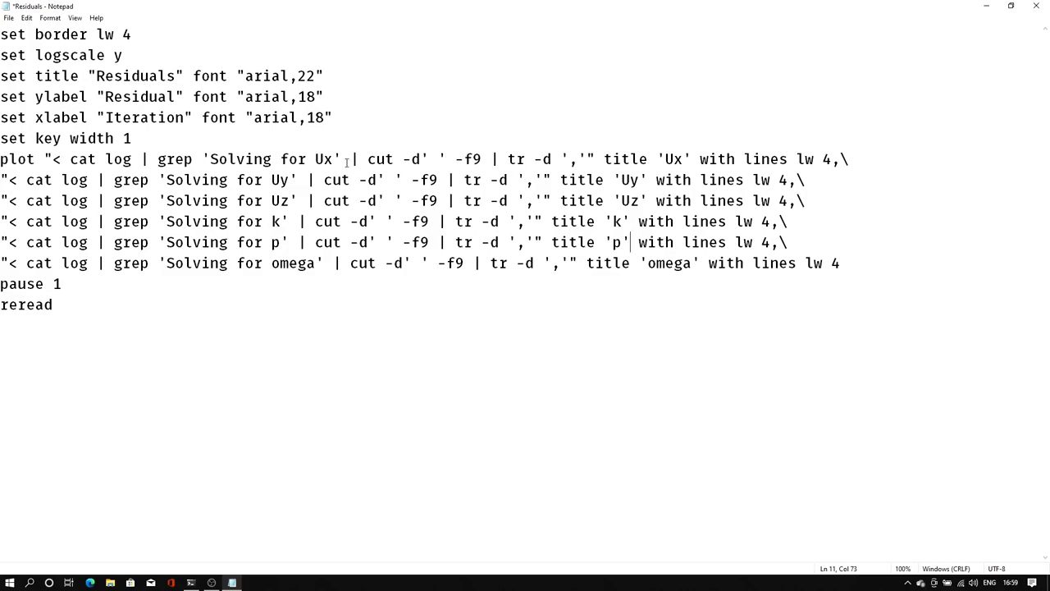
{"action": "double_click", "coordinate": [279, 179]}
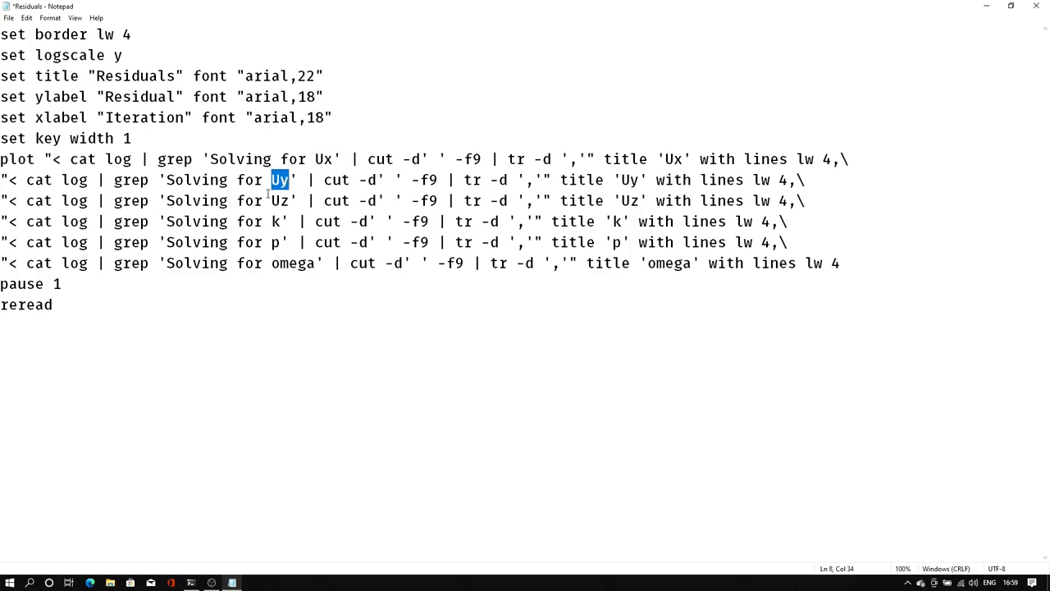
{"action": "left_click", "coordinate": [824, 222]}
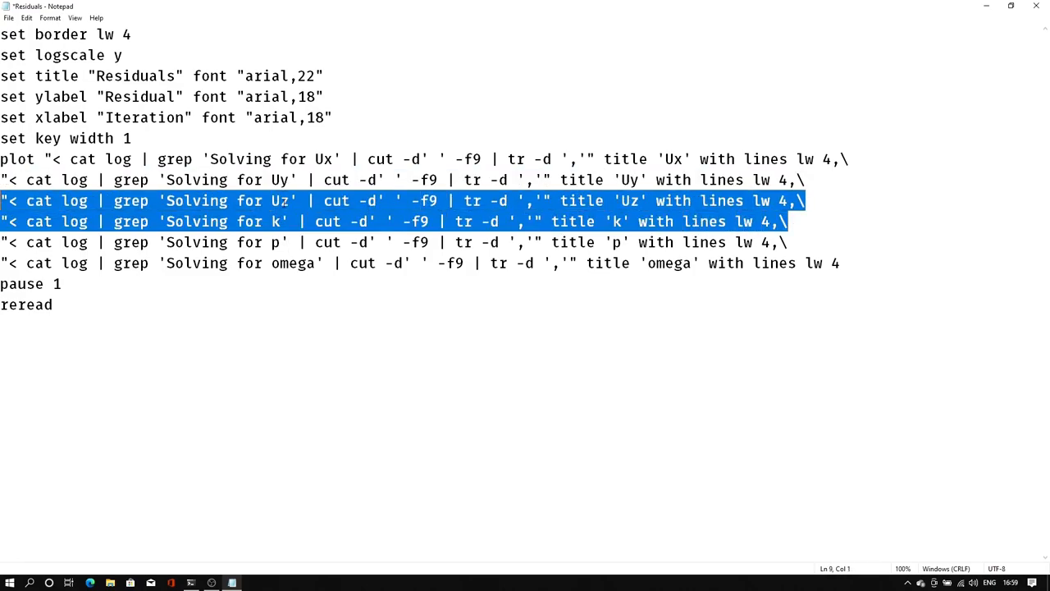
Delete the Uz, k and omega plot lines, keep pause 1 with reread, and save the script.
{"action": "key", "text": "Delete"}
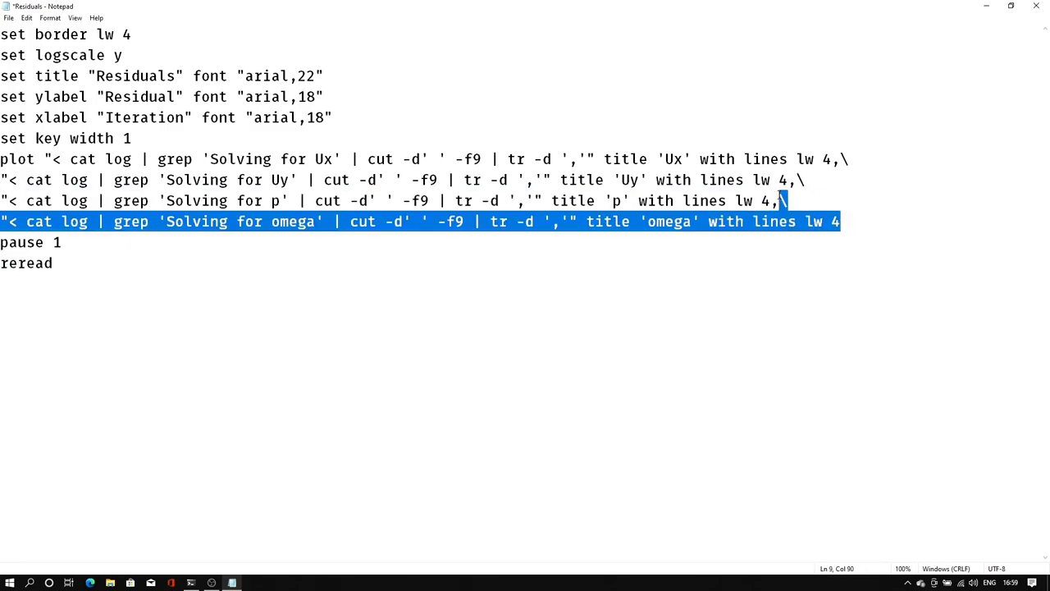
{"action": "key", "text": "Delete"}
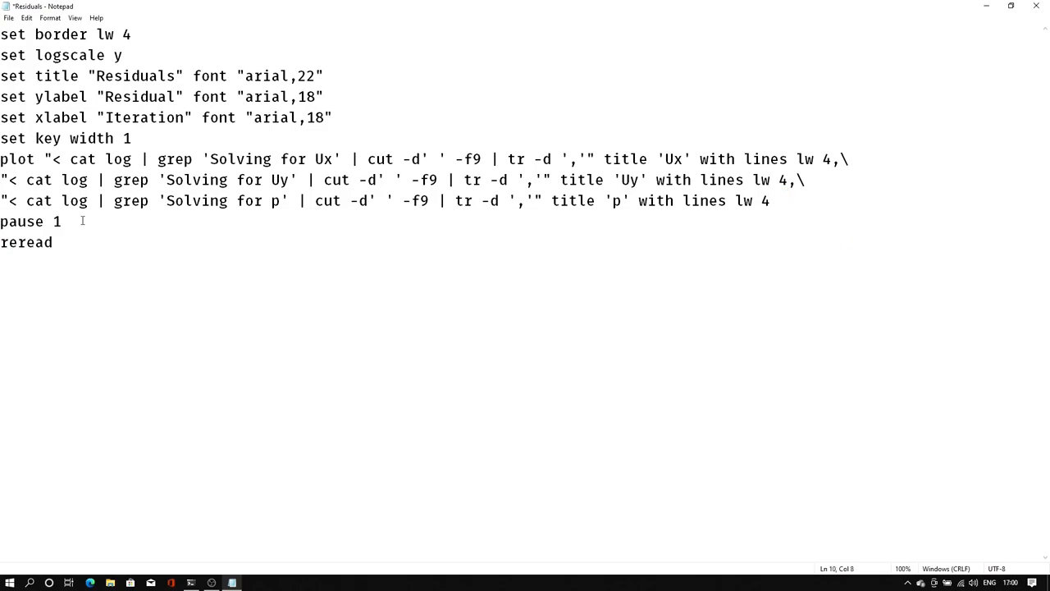
{"action": "double_click", "coordinate": [56, 221]}
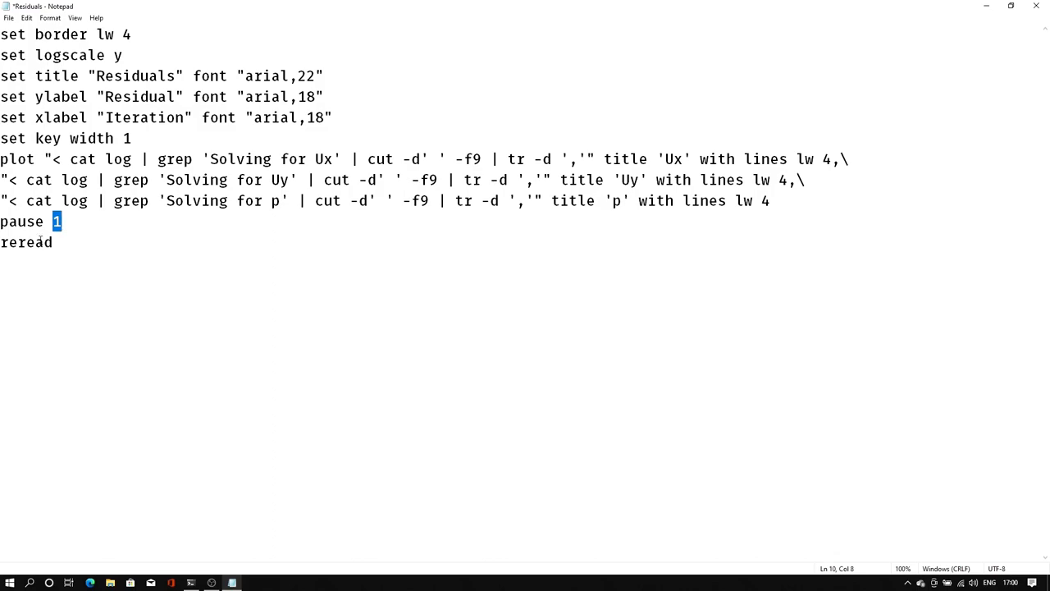
{"action": "left_click", "coordinate": [85, 243]}
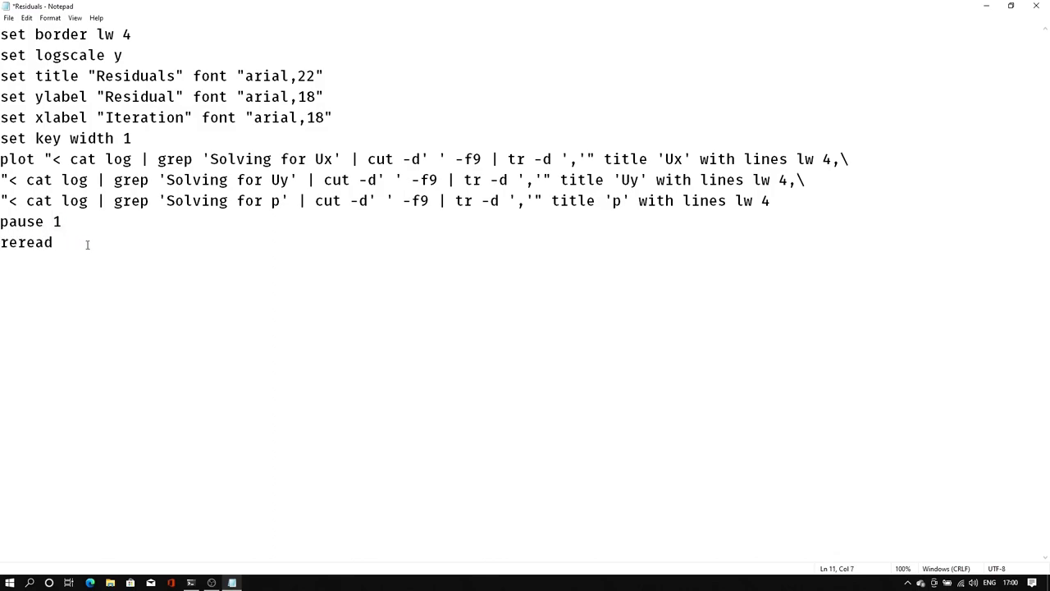
{"action": "mouse_move", "coordinate": [457, 221]}
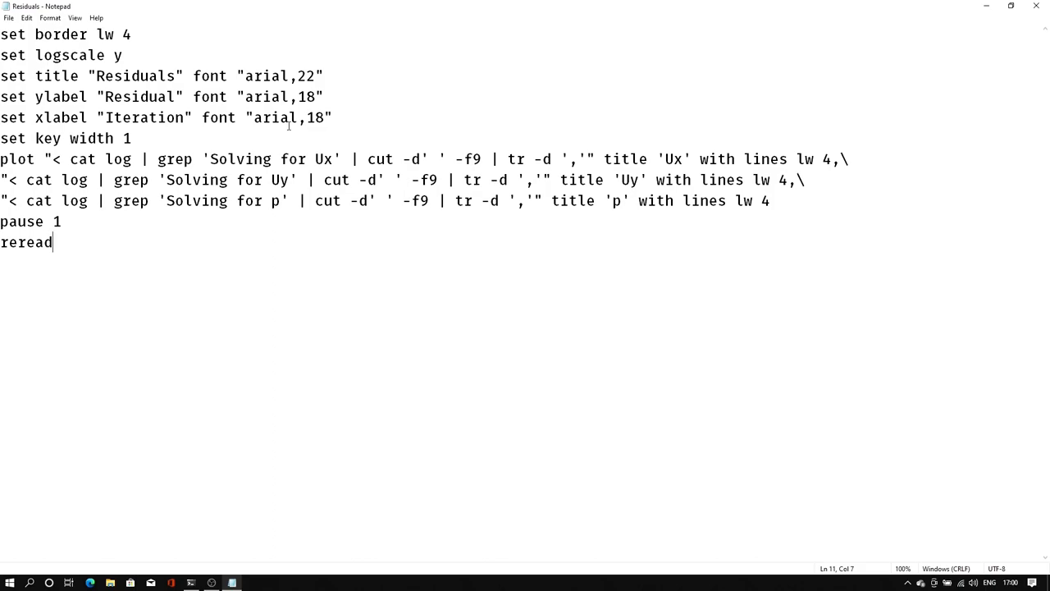
{"action": "left_click", "coordinate": [191, 583]}
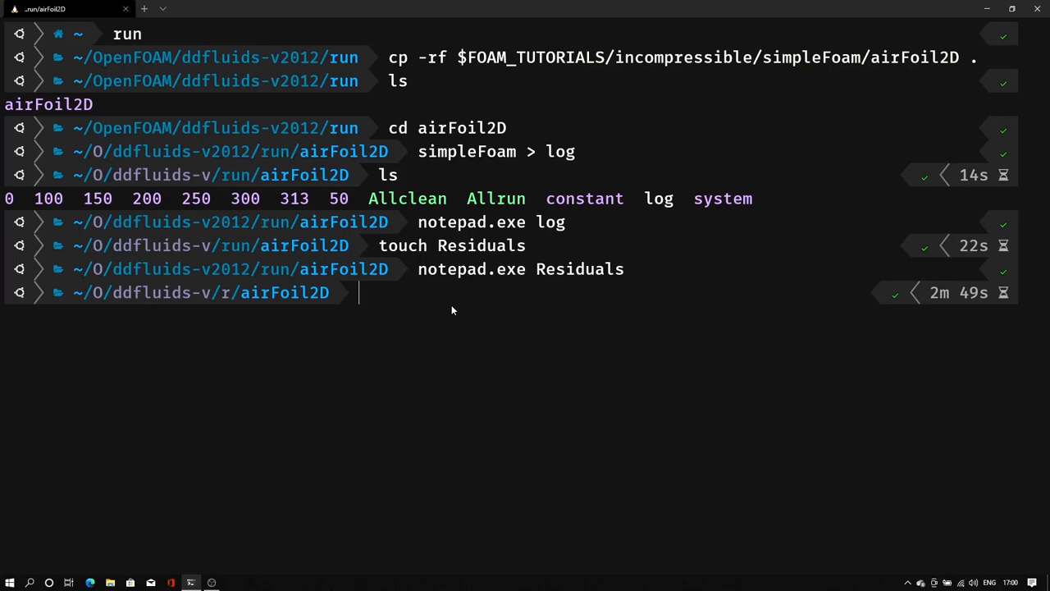
Start gnuplot, load the Residuals script and maximize the Ux, Uy, p plot window.
{"action": "type", "text": "gnuplot"}
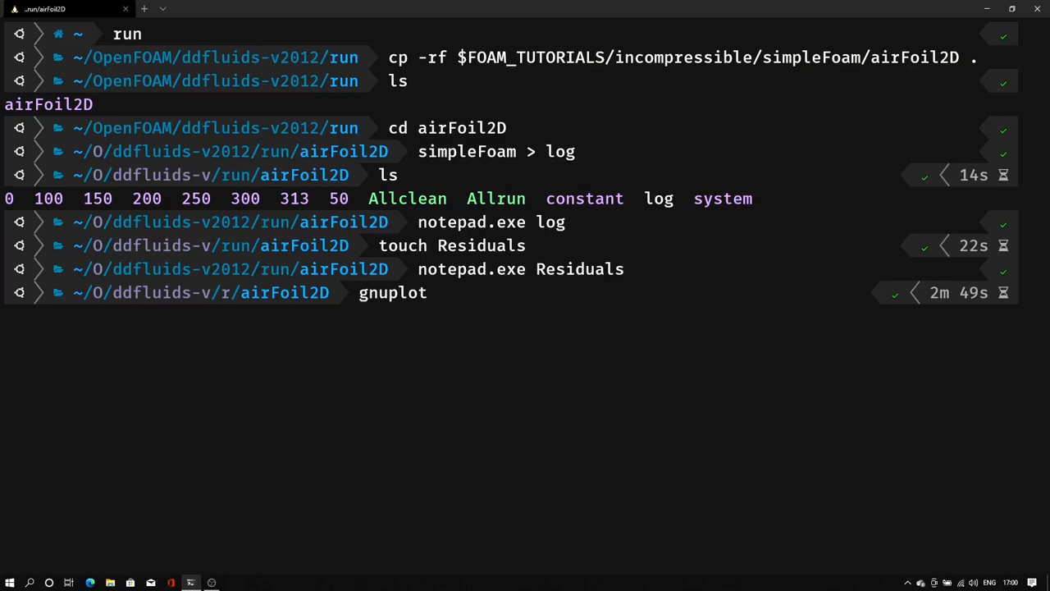
{"action": "type", "text": "Residuals"}
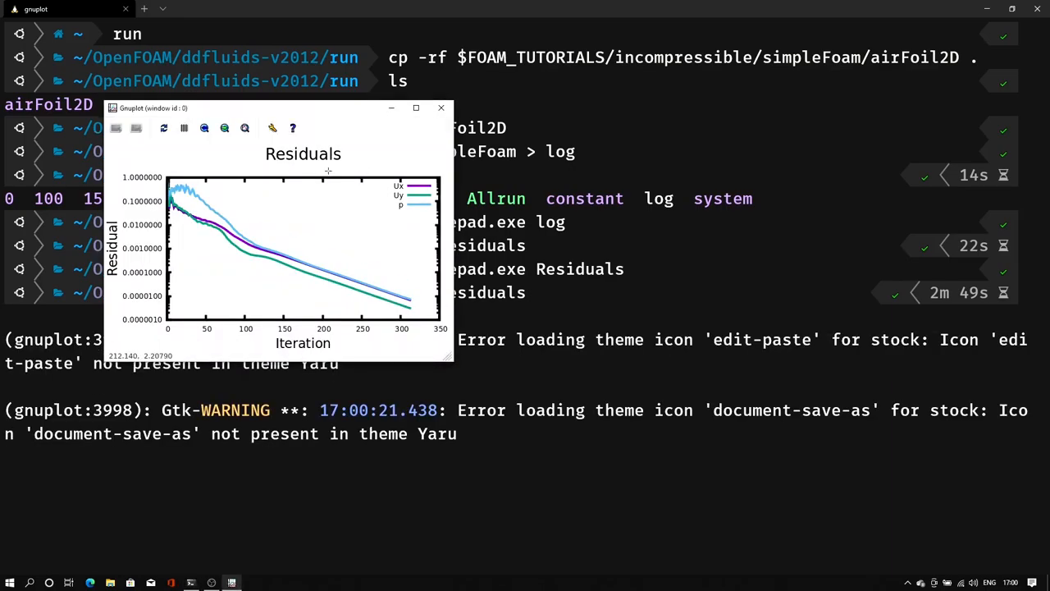
{"action": "left_click_drag", "start_coordinate": [279, 108], "coordinate": [430, 148]}
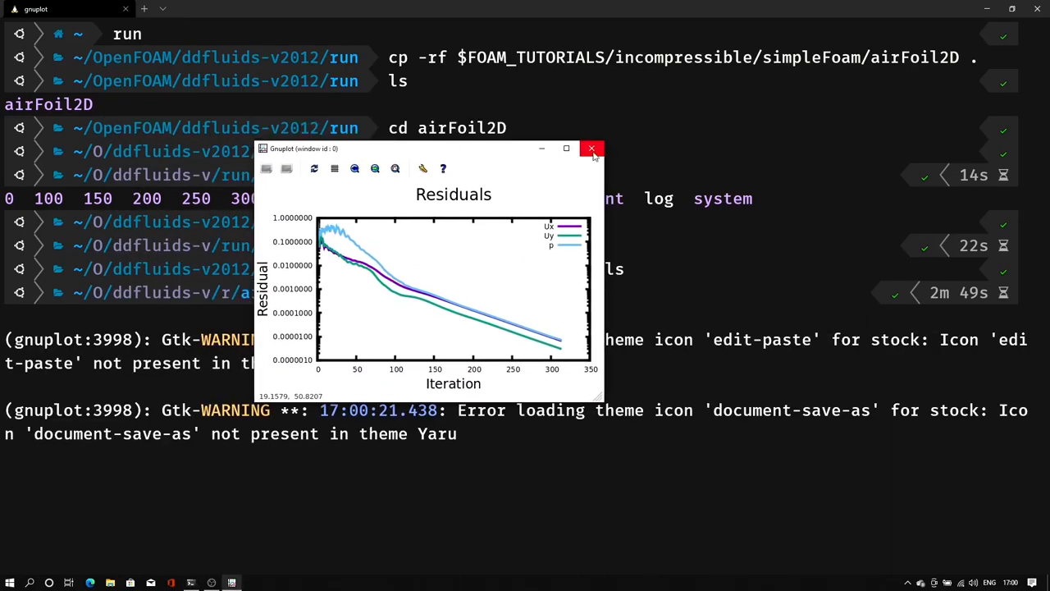
{"action": "left_click", "coordinate": [566, 147]}
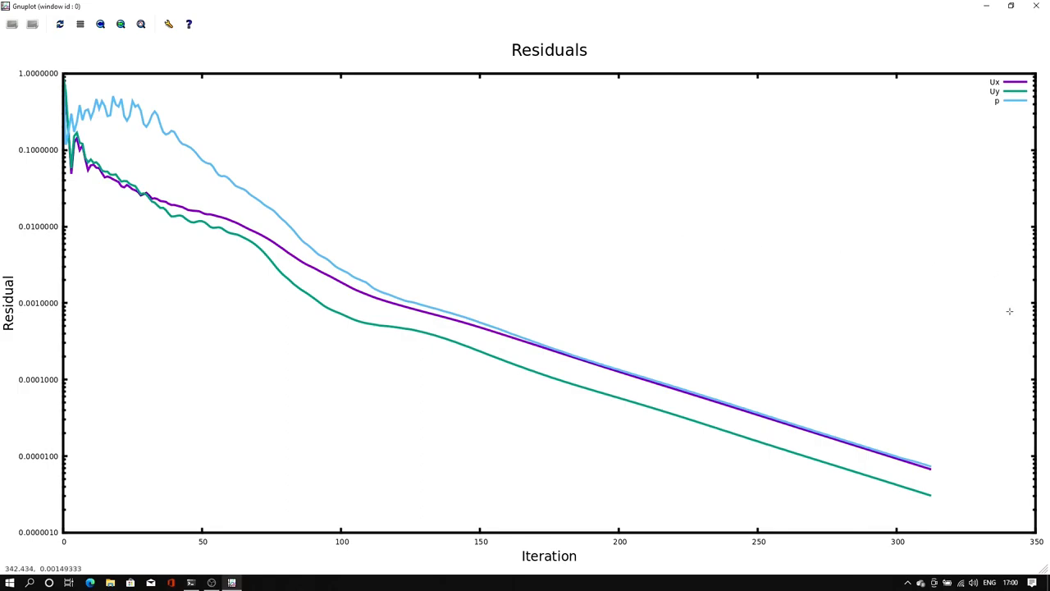
{"action": "mouse_move", "coordinate": [993, 489]}
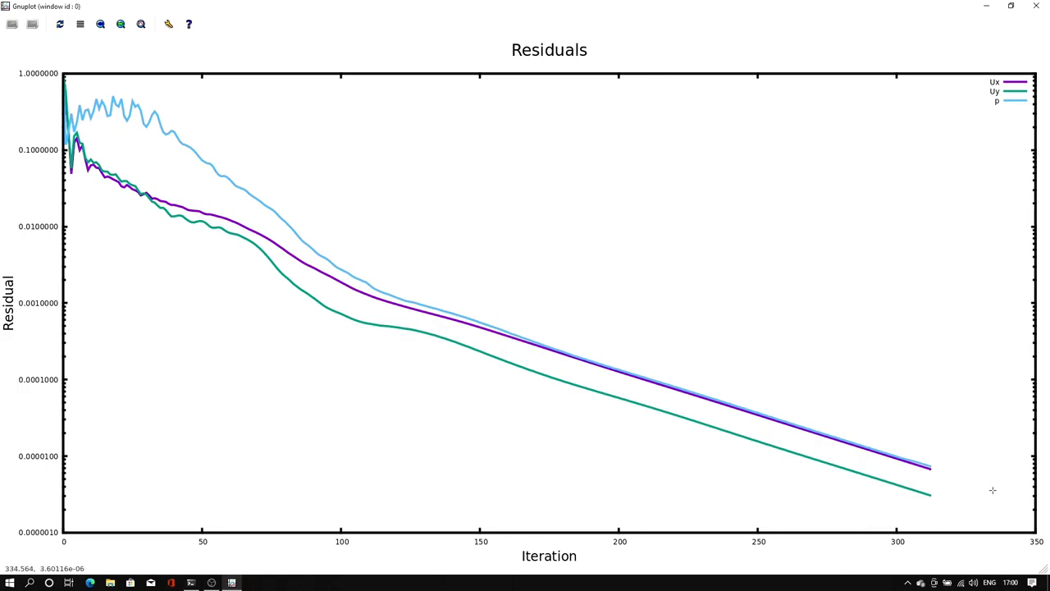
{"action": "mouse_move", "coordinate": [58, 45]}
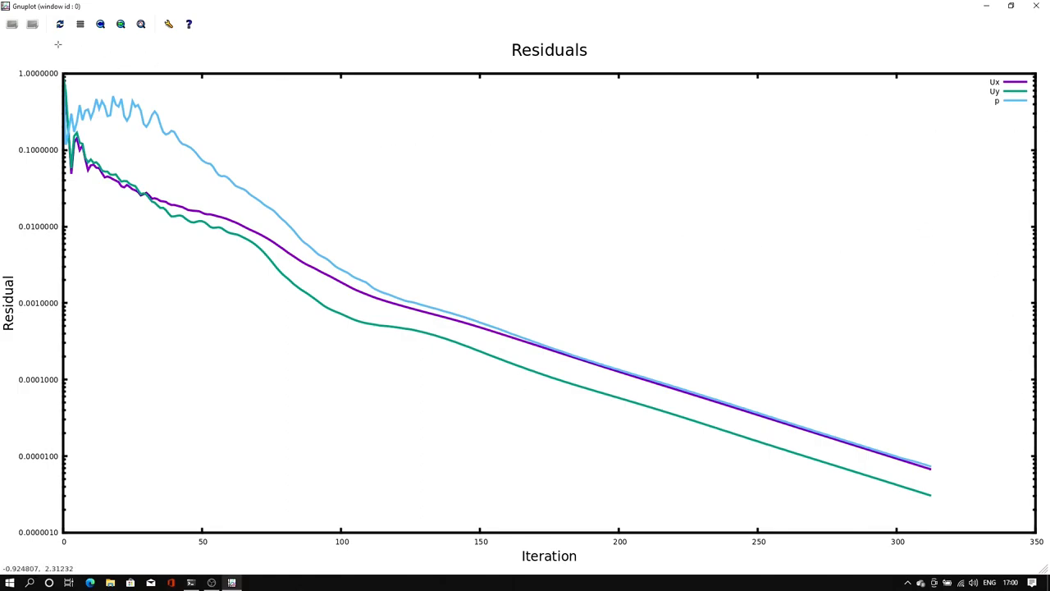
{"action": "mouse_move", "coordinate": [14, 25]}
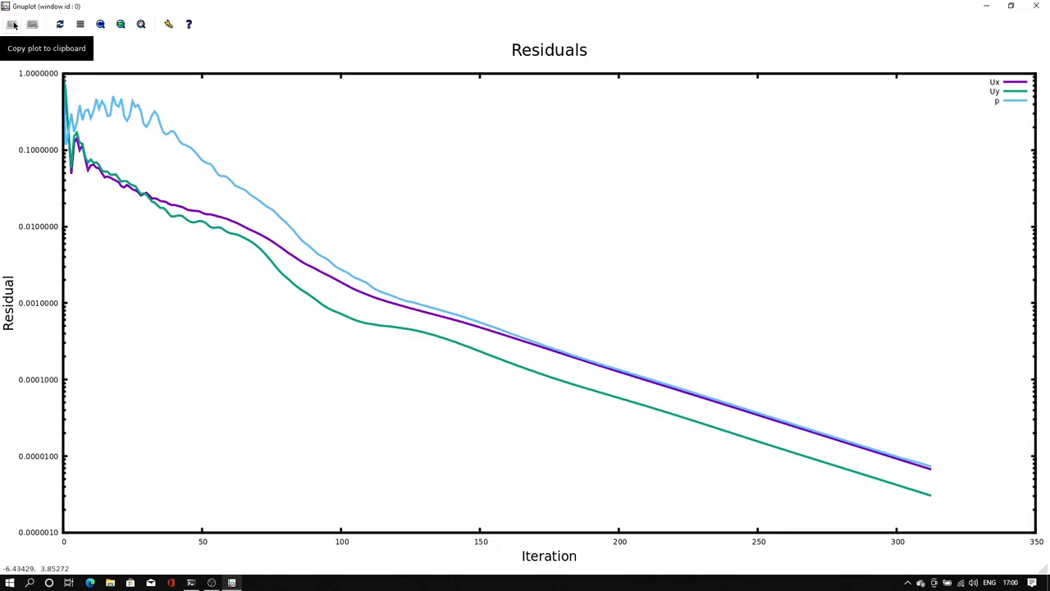
Export the residuals plot as PNG named residual.png into the case folder.
{"action": "left_click", "coordinate": [33, 25]}
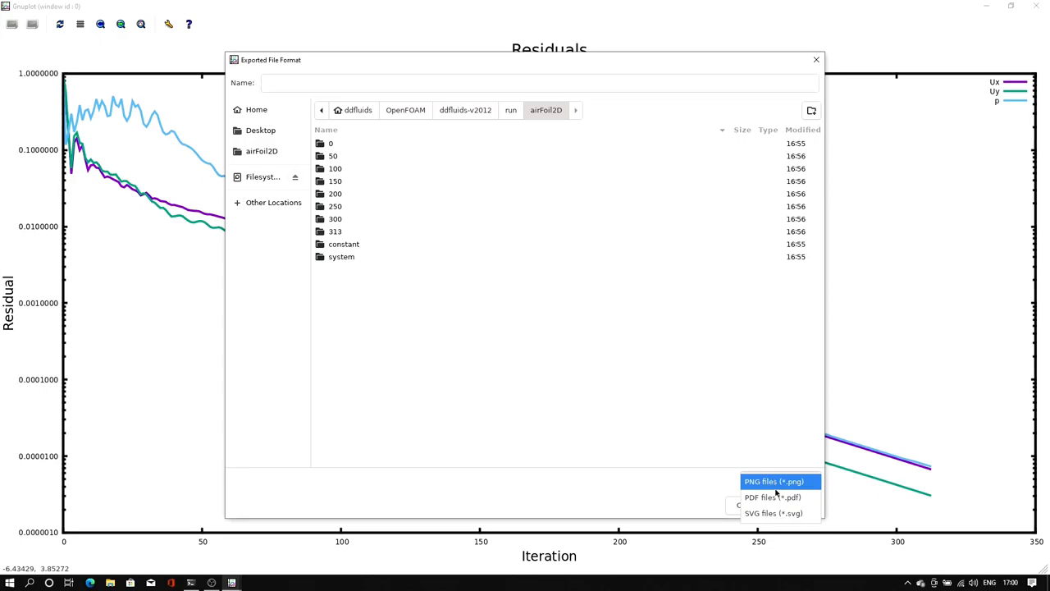
{"action": "left_click", "coordinate": [774, 482]}
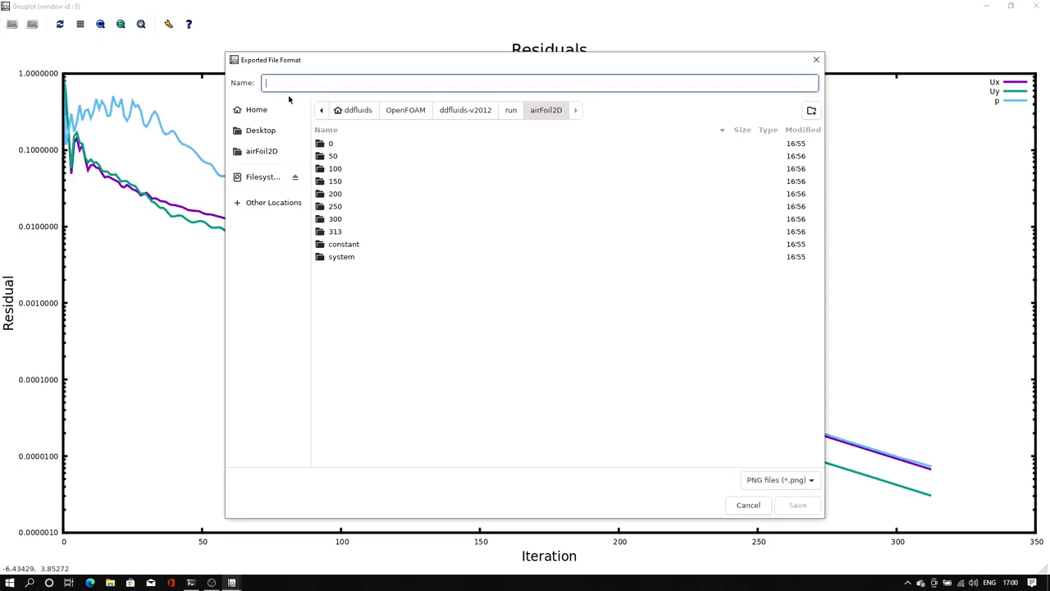
{"action": "type", "text": "resi"}
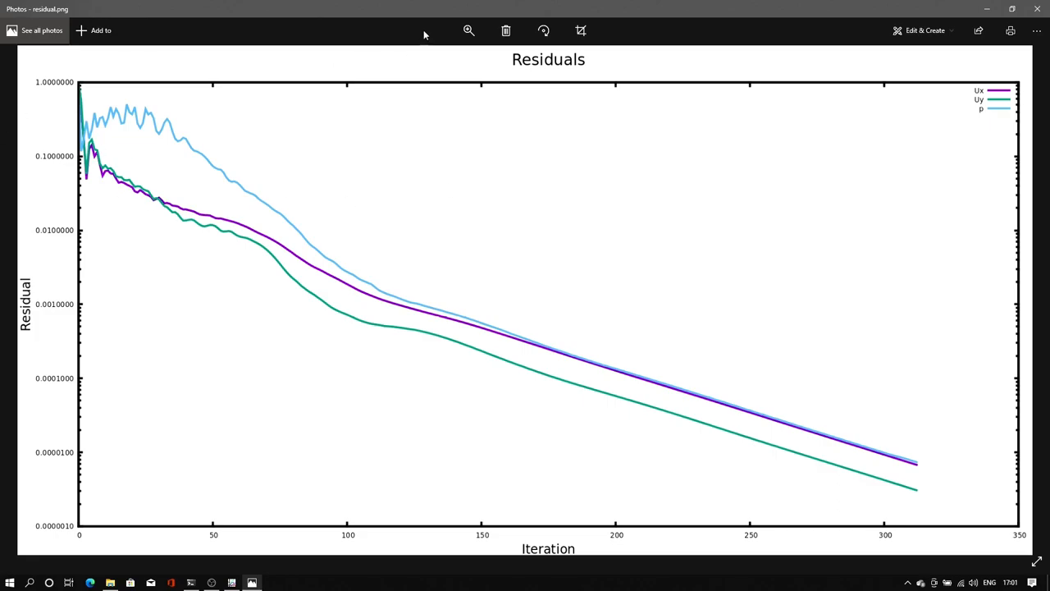
{"action": "mouse_move", "coordinate": [978, 332]}
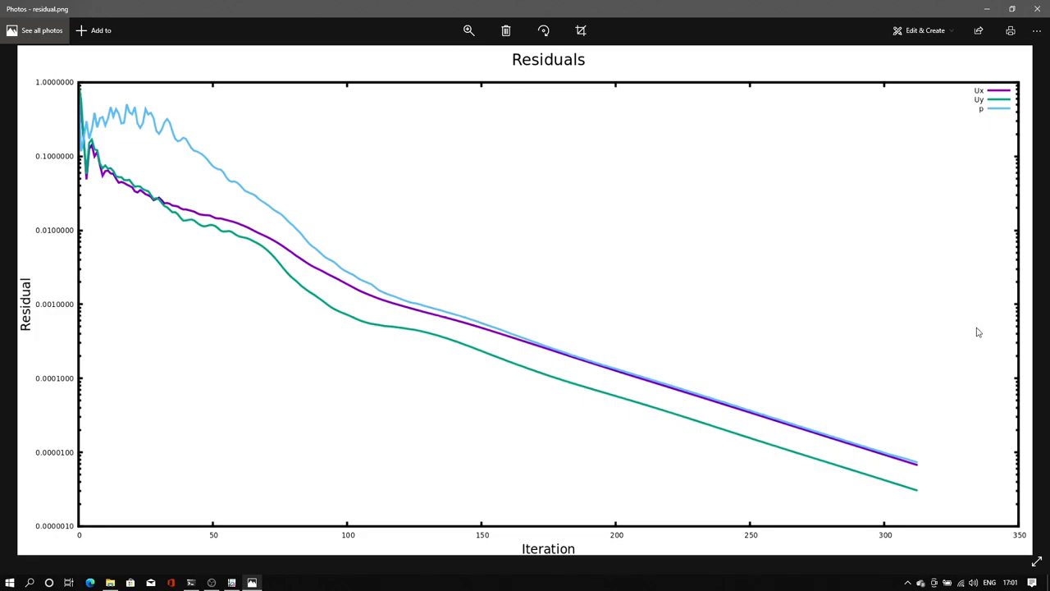
{"action": "mouse_move", "coordinate": [959, 223]}
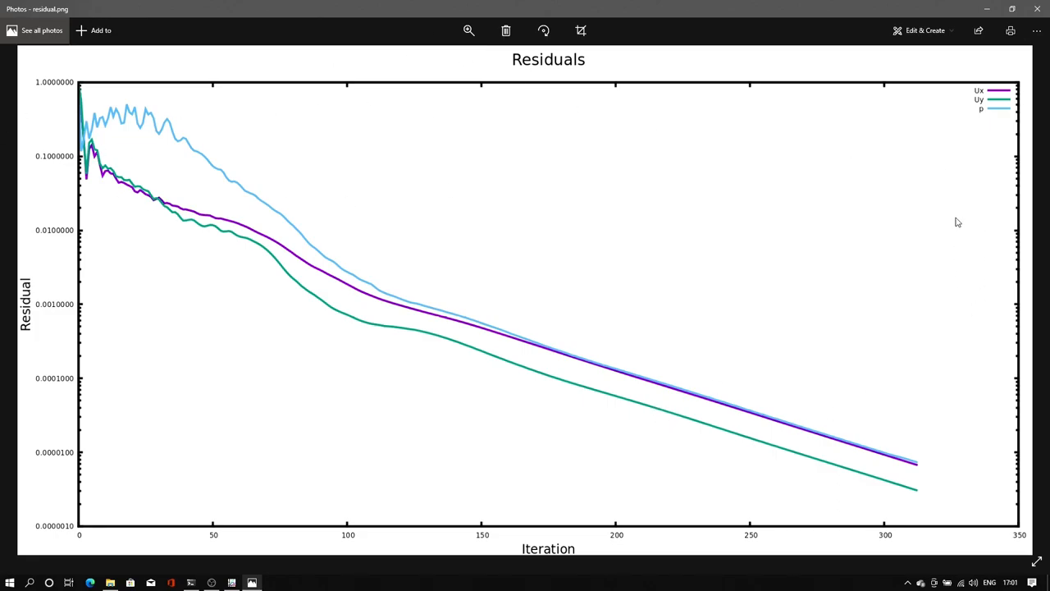
{"action": "mouse_move", "coordinate": [1042, 9]}
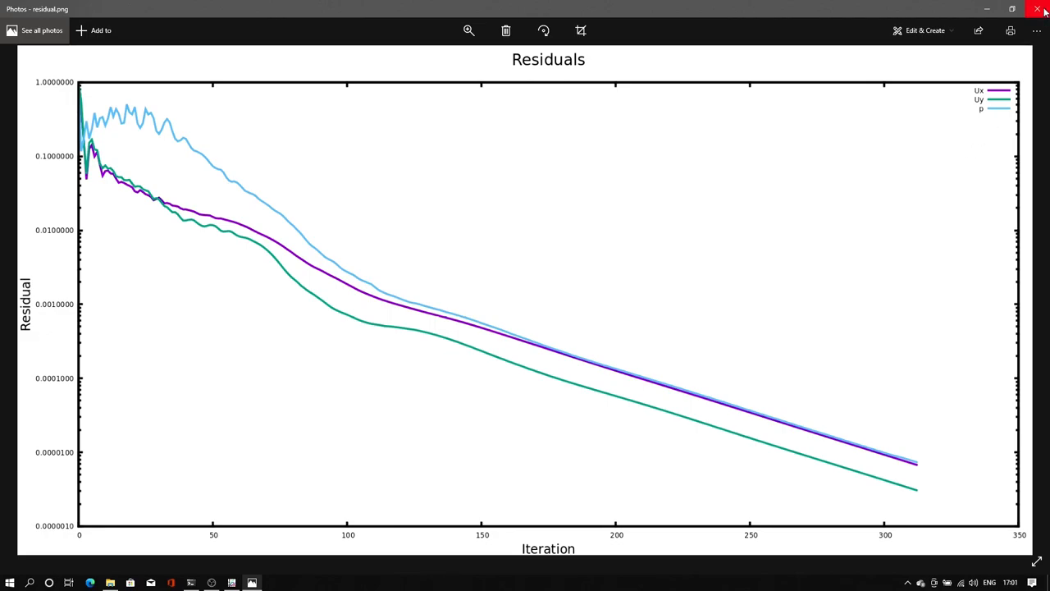
Close the Photos view of residual.png to return to the gnuplot plot.
{"action": "left_click", "coordinate": [1037, 8]}
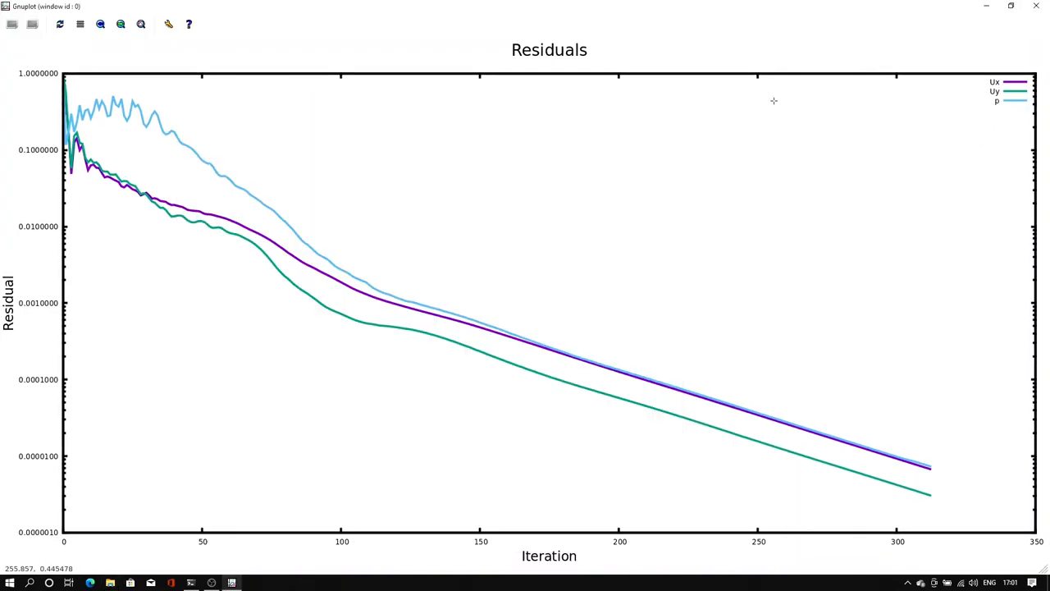